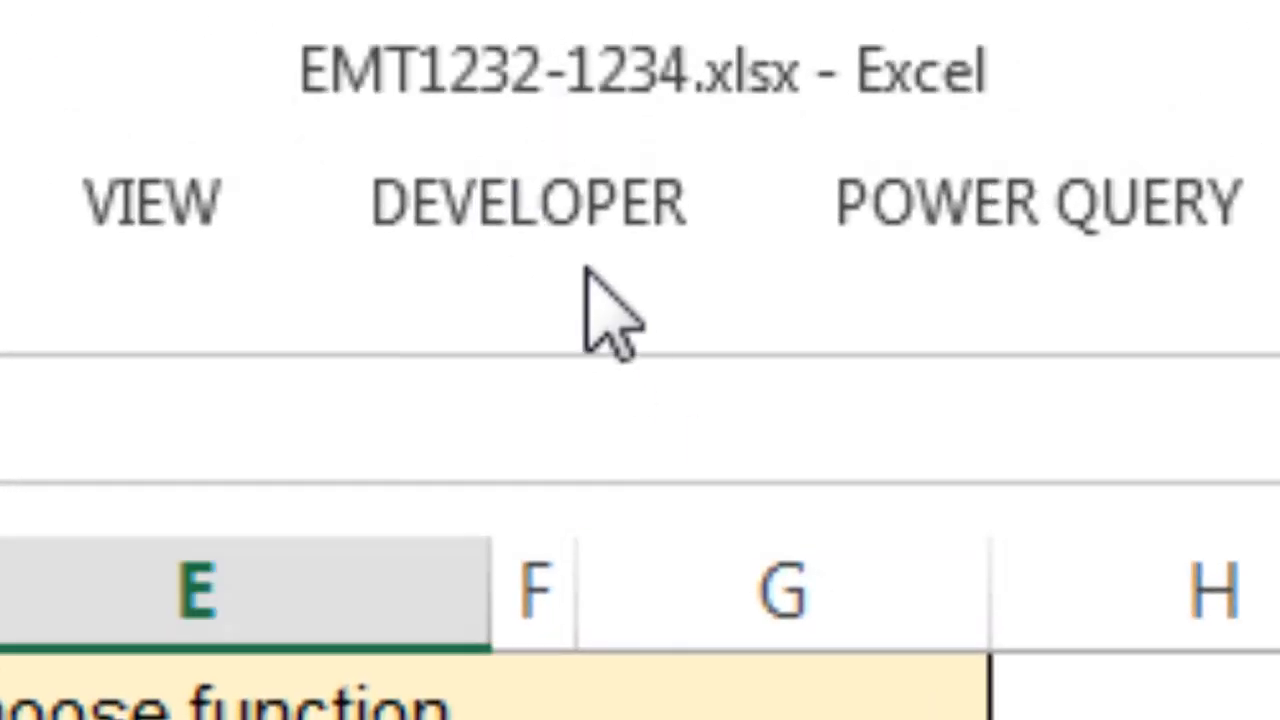
{"action": "mouse_move", "coordinate": [458, 175]}
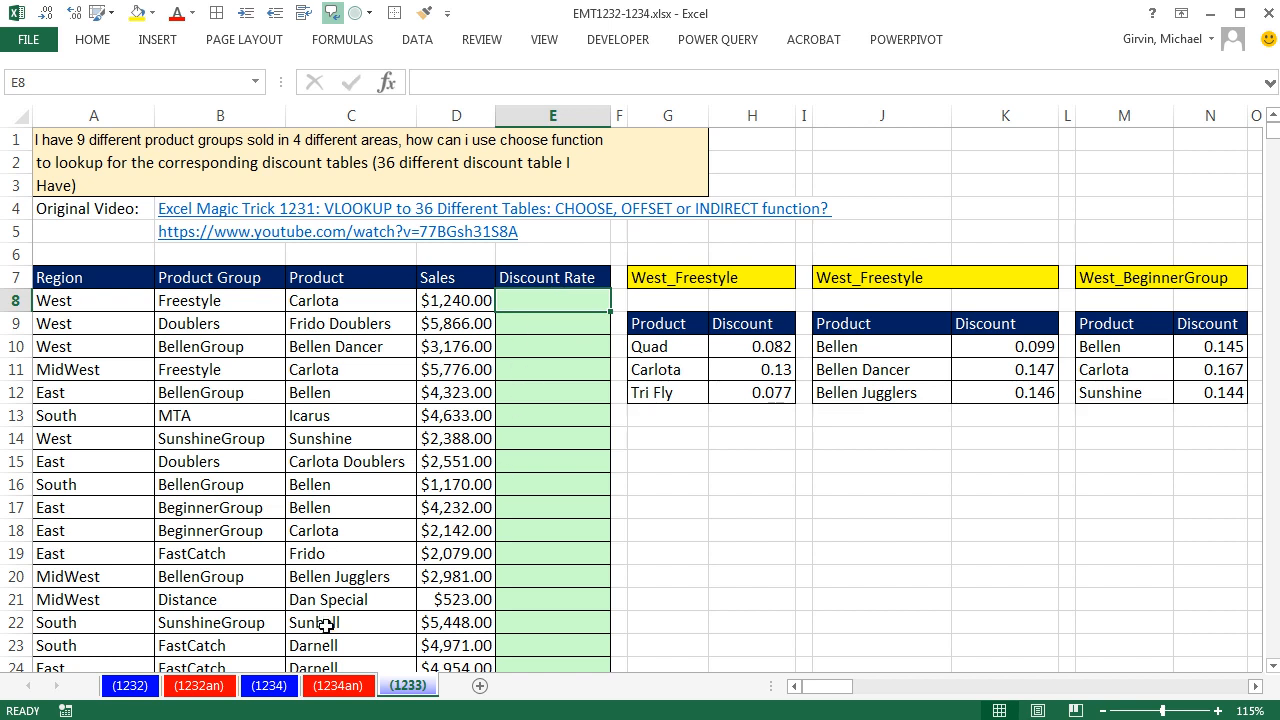
{"action": "mouse_move", "coordinate": [292, 228]}
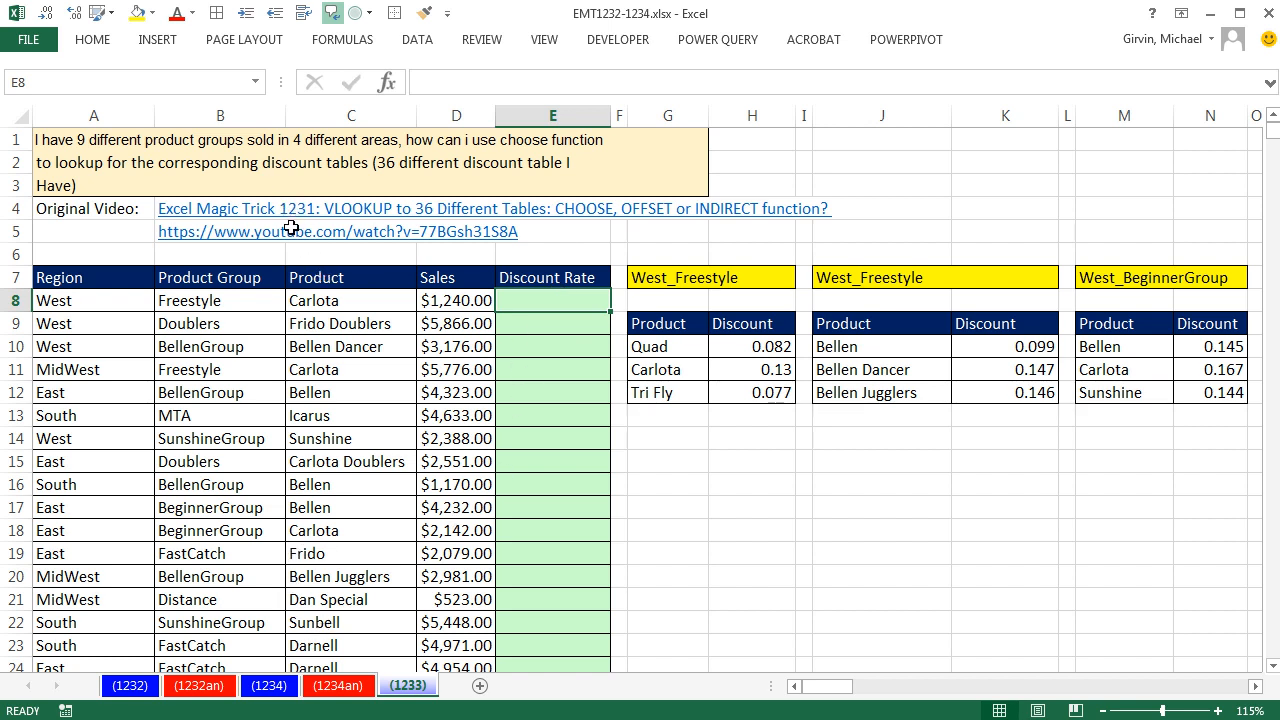
{"action": "mouse_move", "coordinate": [427, 257]}
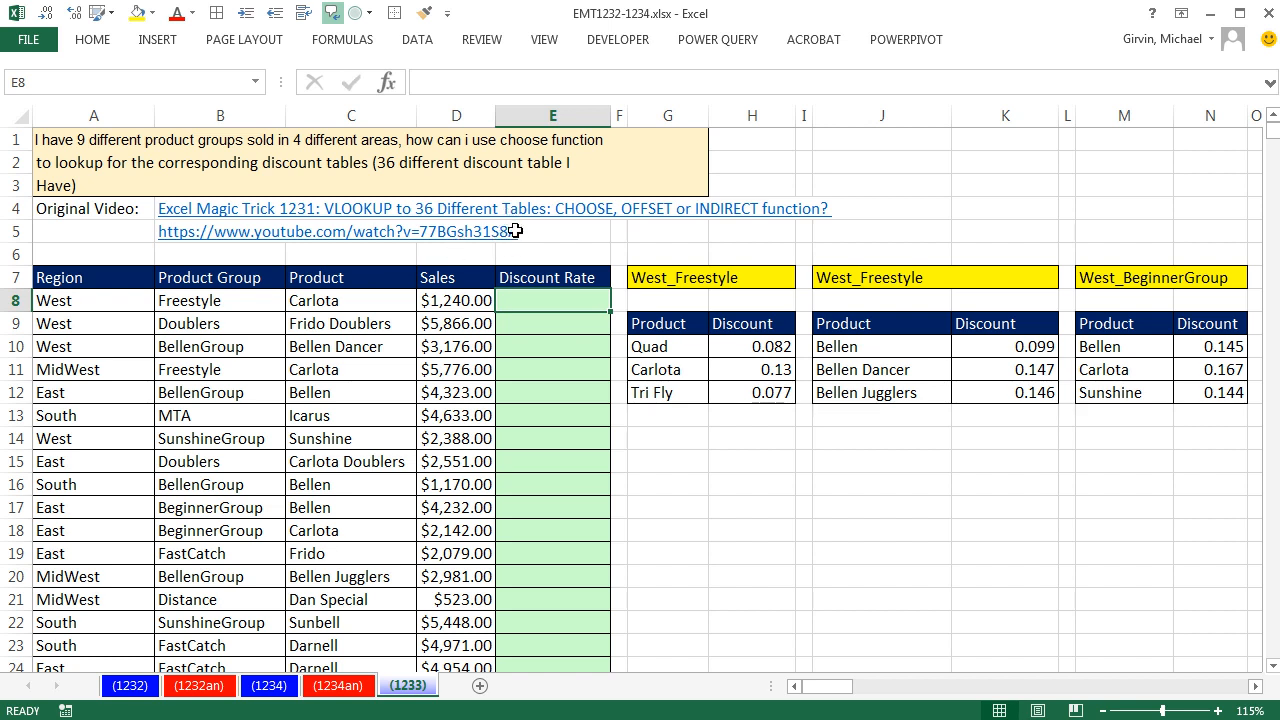
{"action": "mouse_move", "coordinate": [743, 152]}
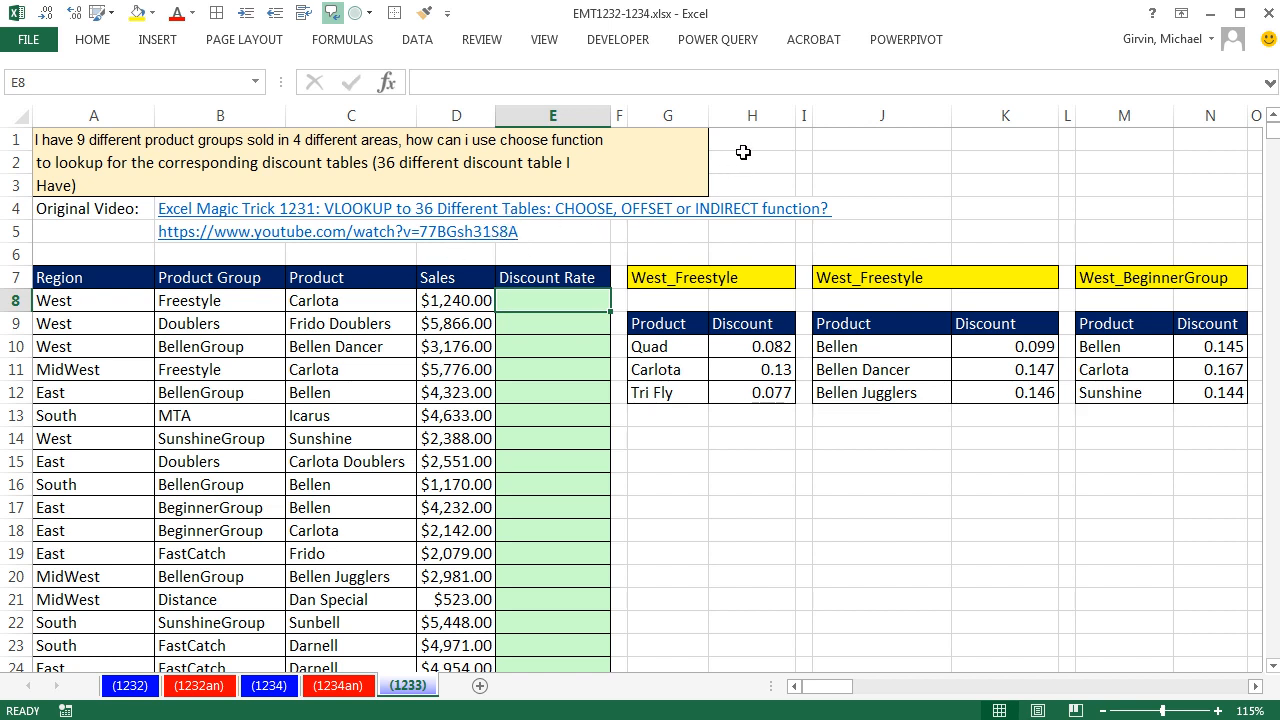
{"action": "mouse_move", "coordinate": [774, 135]}
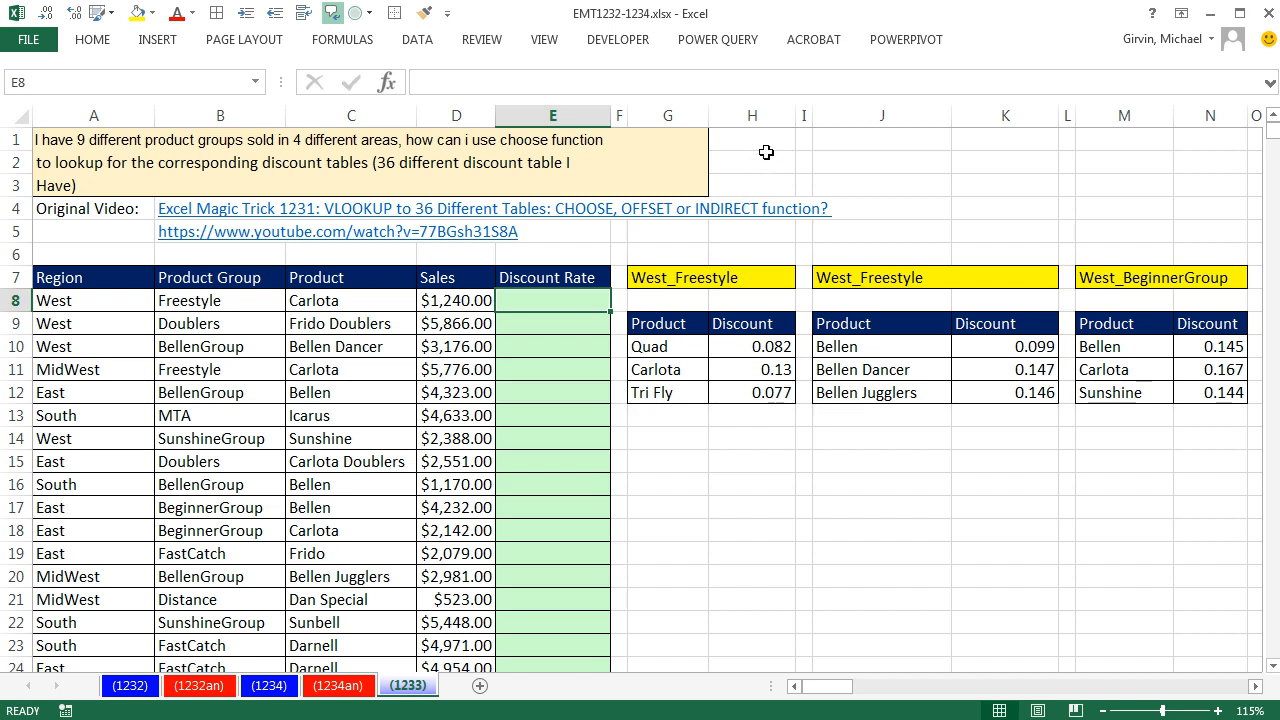
{"action": "mouse_move", "coordinate": [668, 256]}
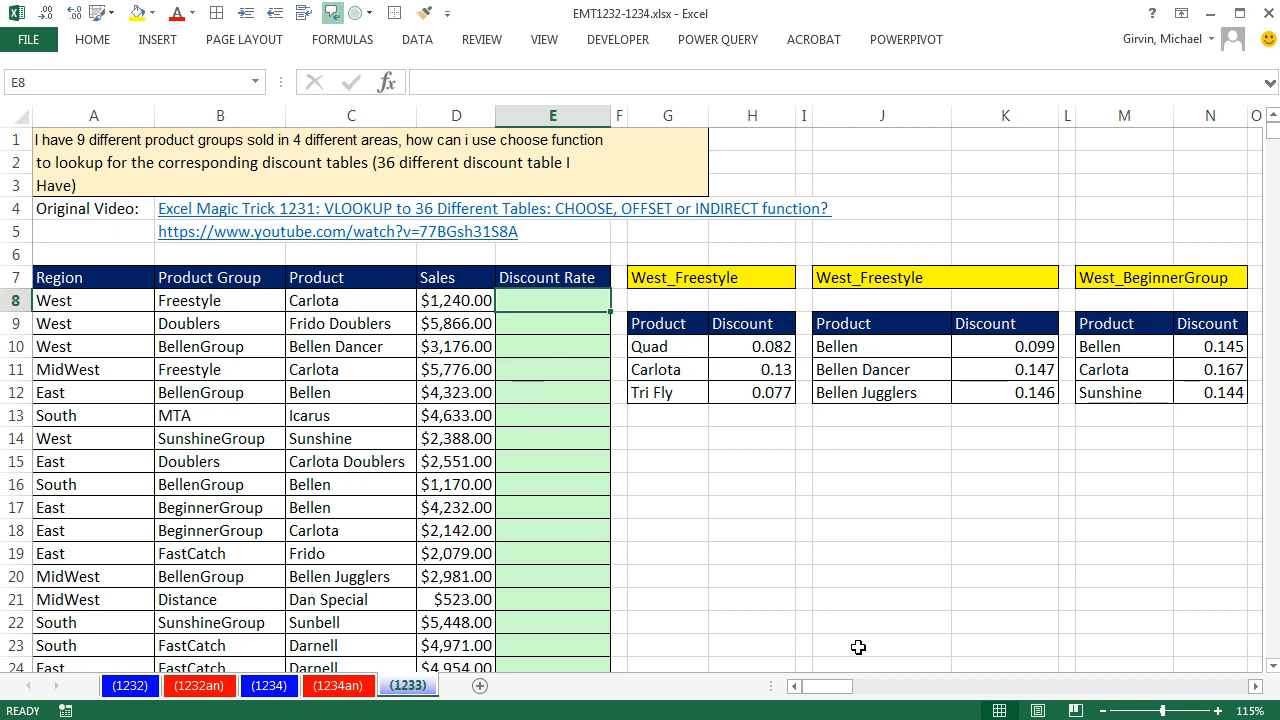
{"action": "mouse_move", "coordinate": [849, 692]}
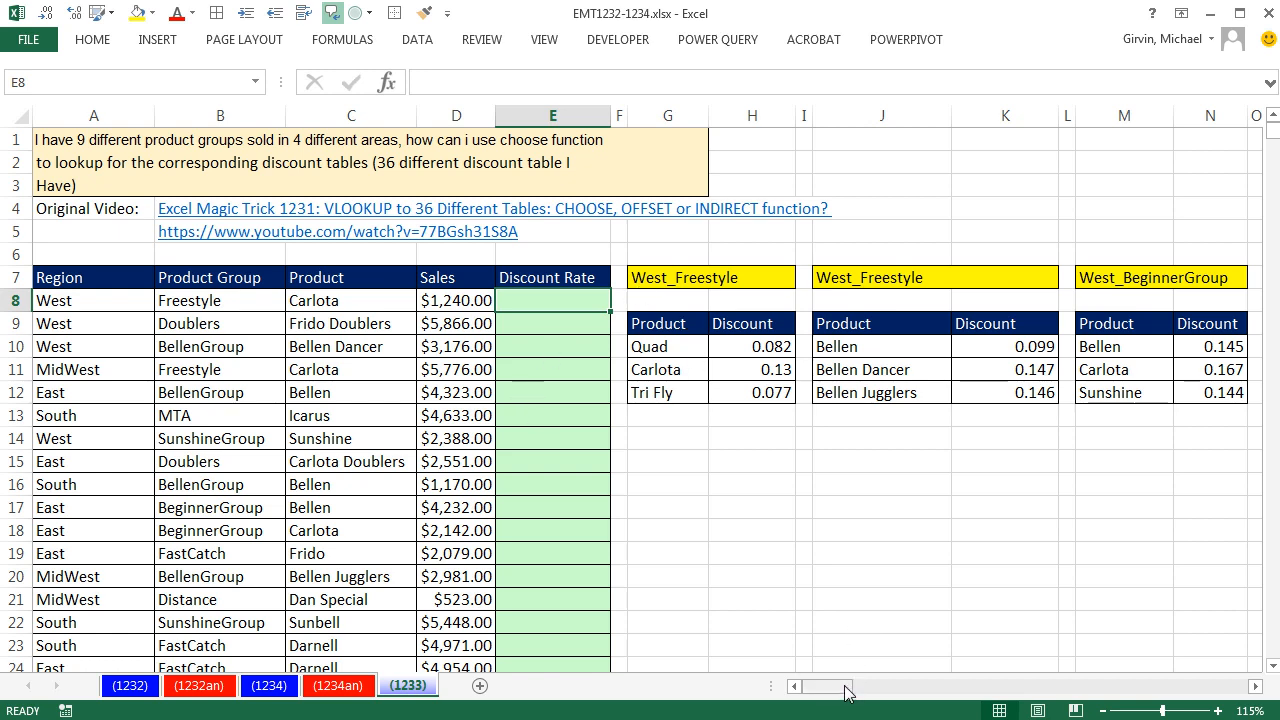
Inspect the first rows of the West_AussieRound table
{"action": "scroll", "scroll_direction": "right", "scroll_amount": 3}
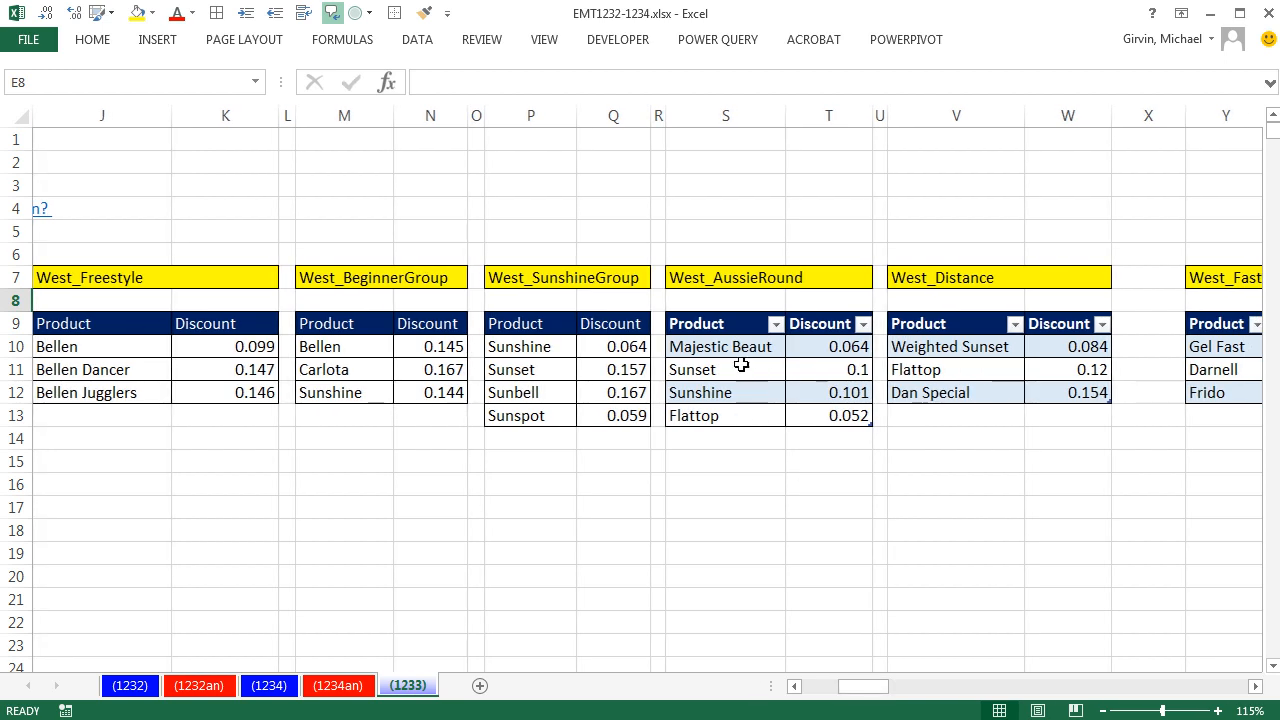
{"action": "left_click", "coordinate": [715, 369]}
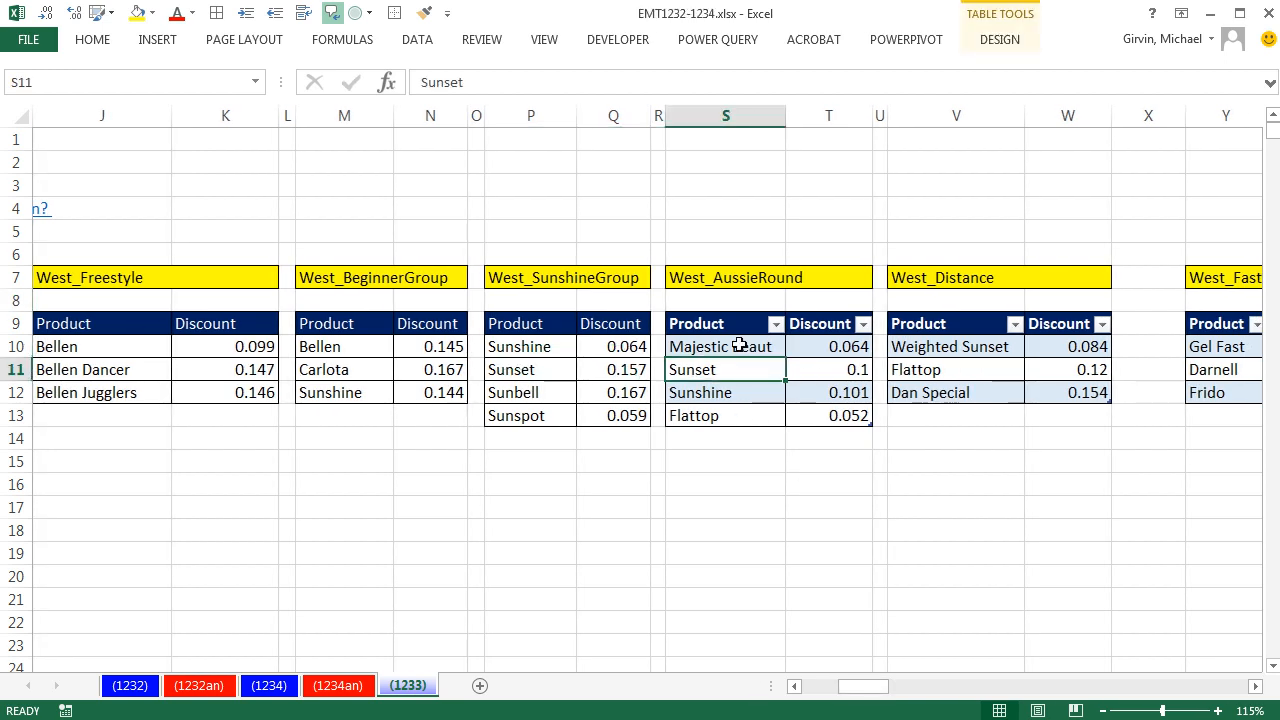
{"action": "left_click", "coordinate": [720, 346]}
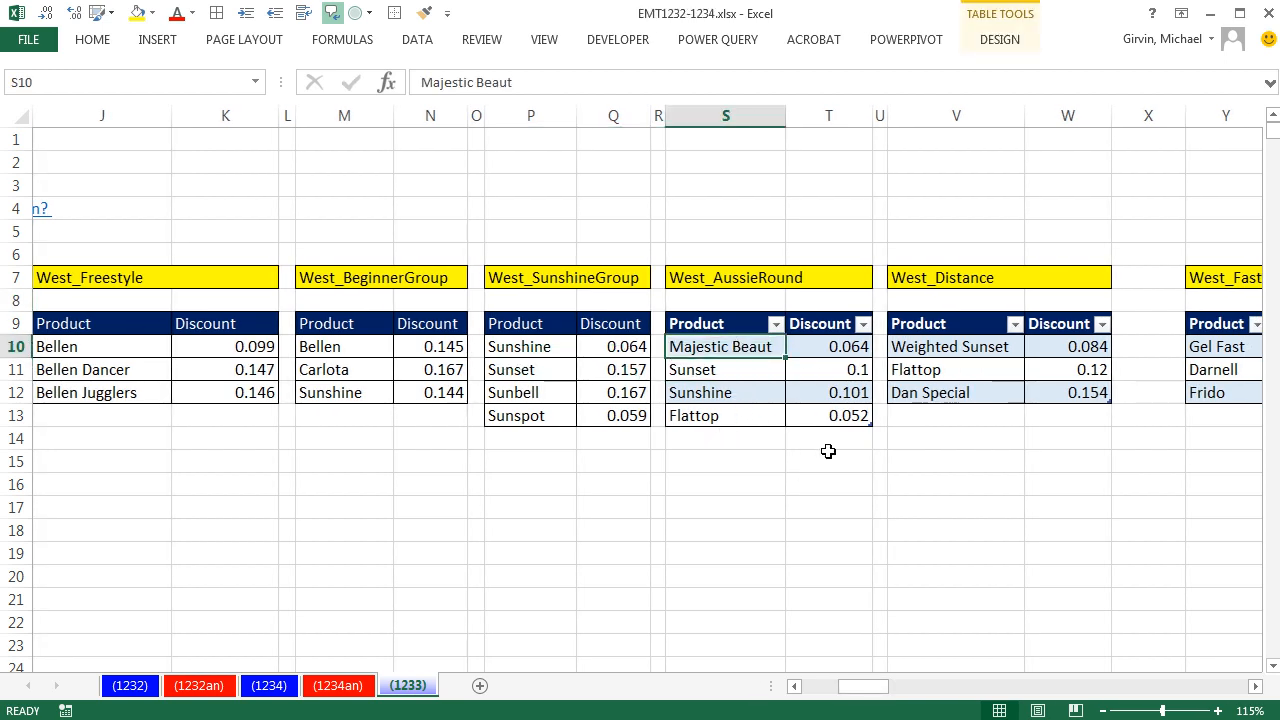
{"action": "mouse_move", "coordinate": [809, 560]}
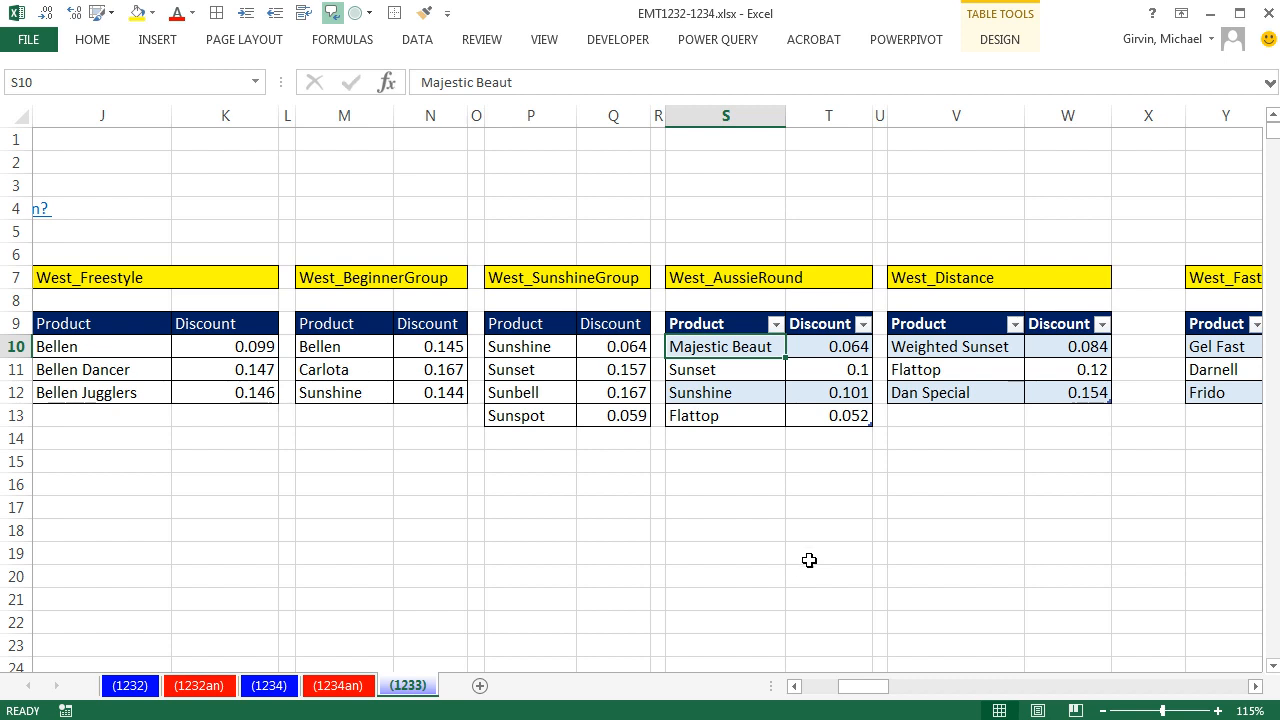
{"action": "mouse_move", "coordinate": [864, 564]}
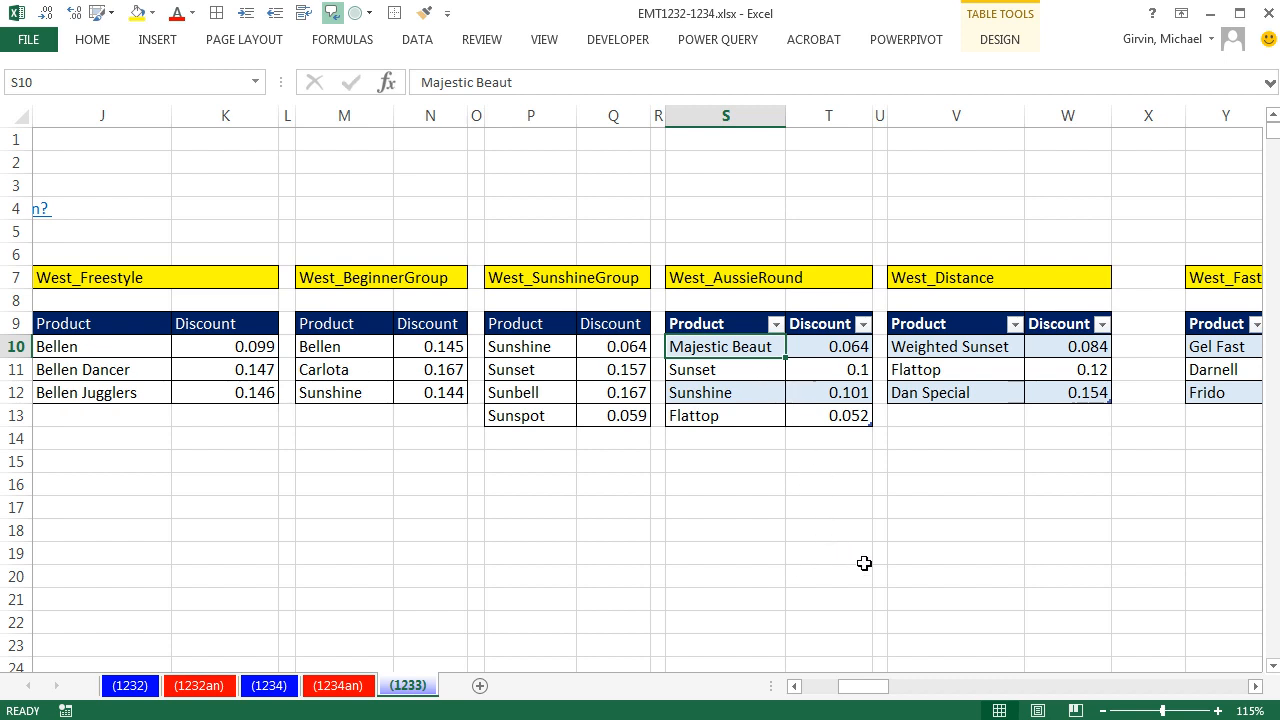
{"action": "mouse_move", "coordinate": [742, 370]}
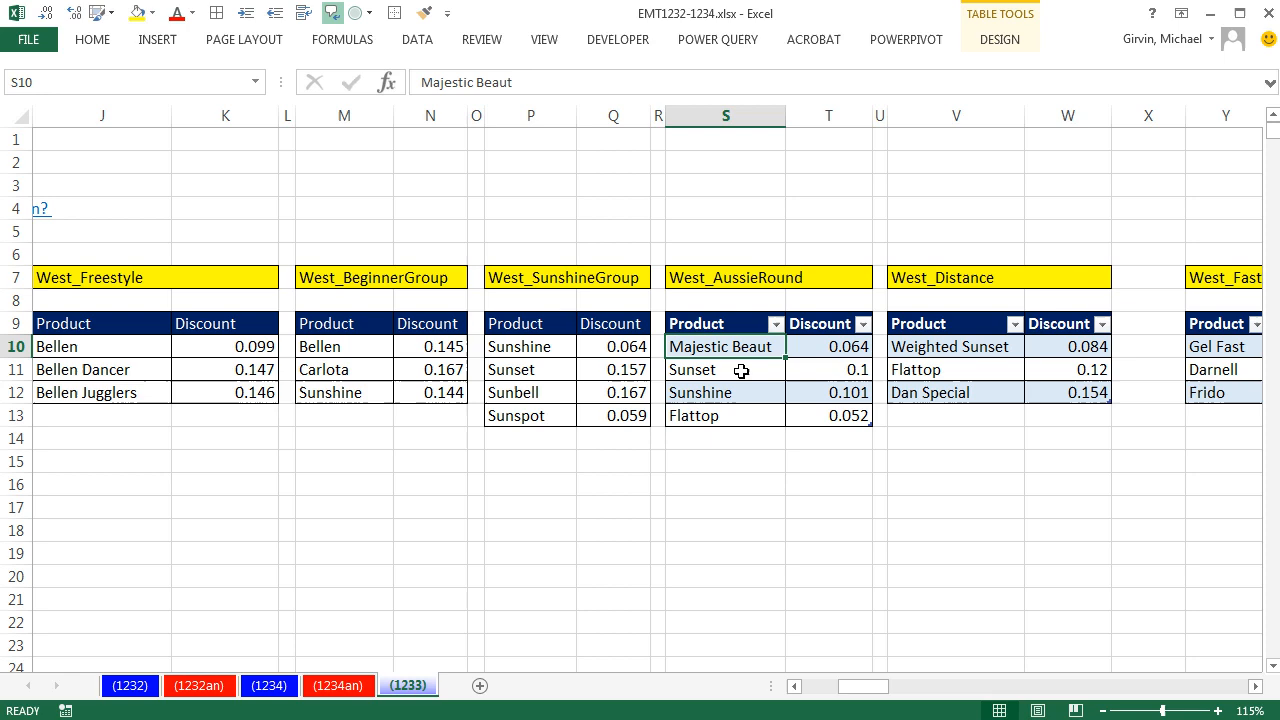
{"action": "mouse_move", "coordinate": [209, 214]}
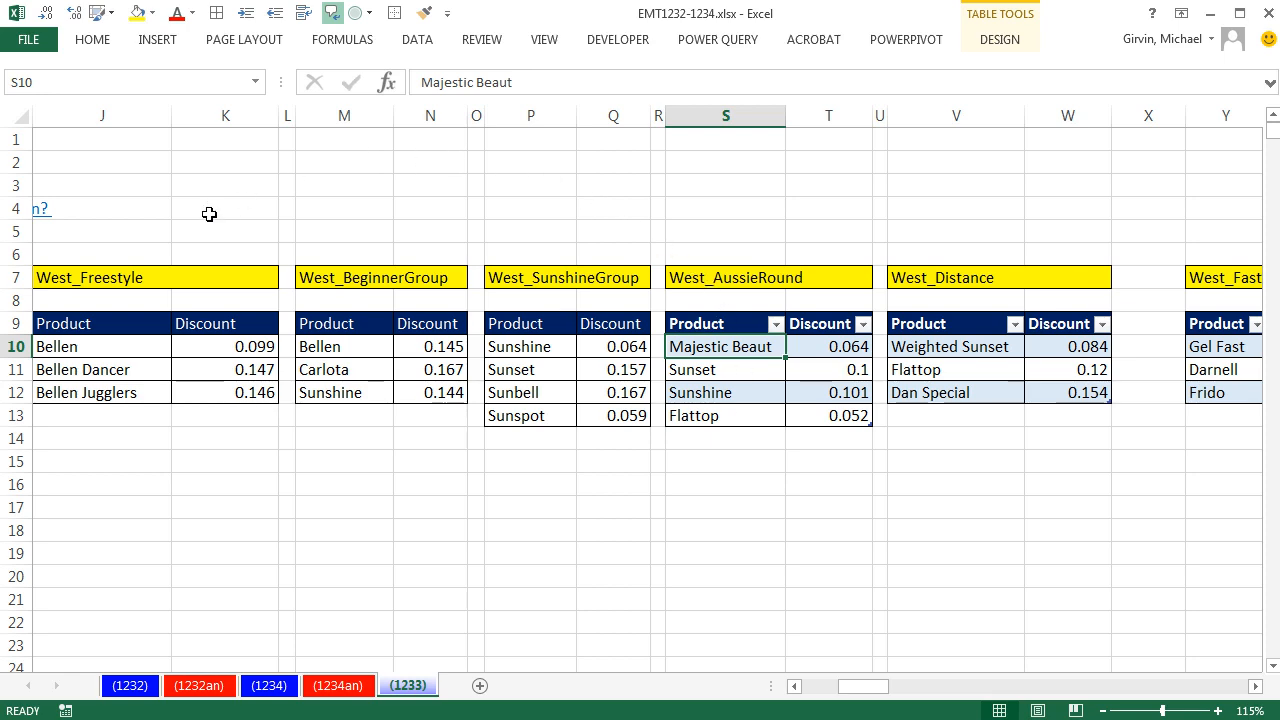
{"action": "mouse_move", "coordinate": [719, 380]}
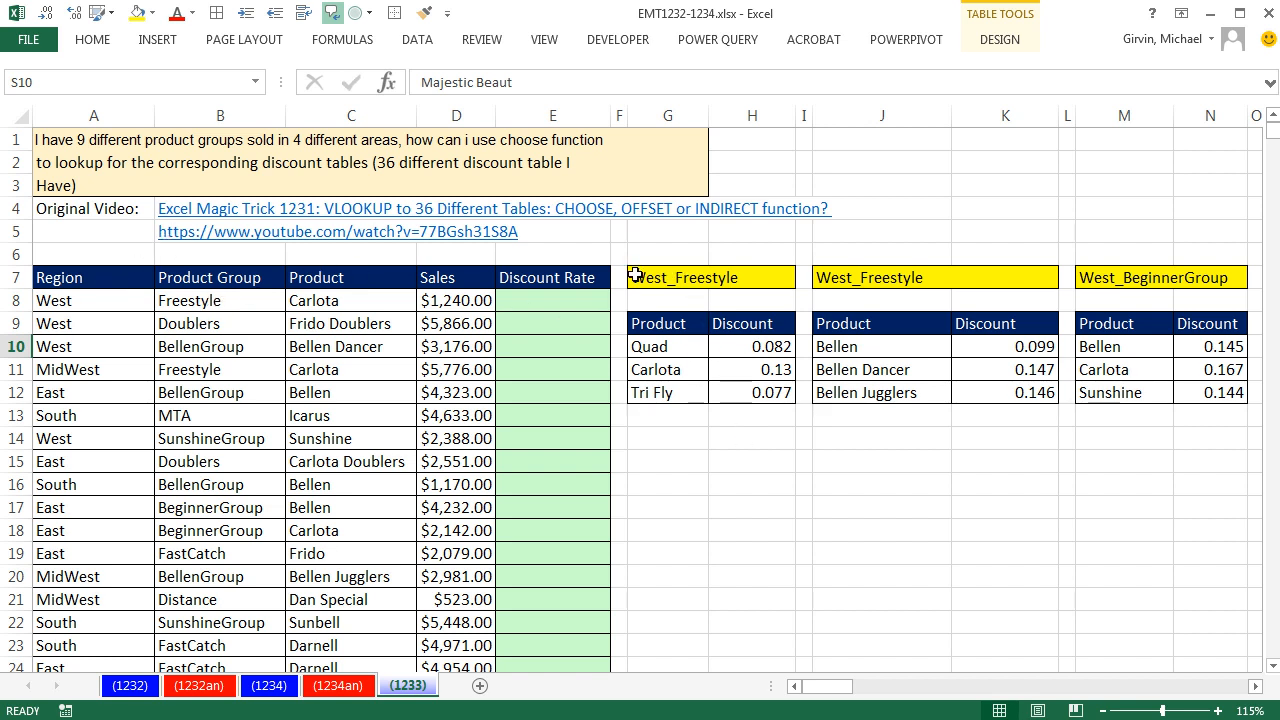
{"action": "mouse_move", "coordinate": [652, 240]}
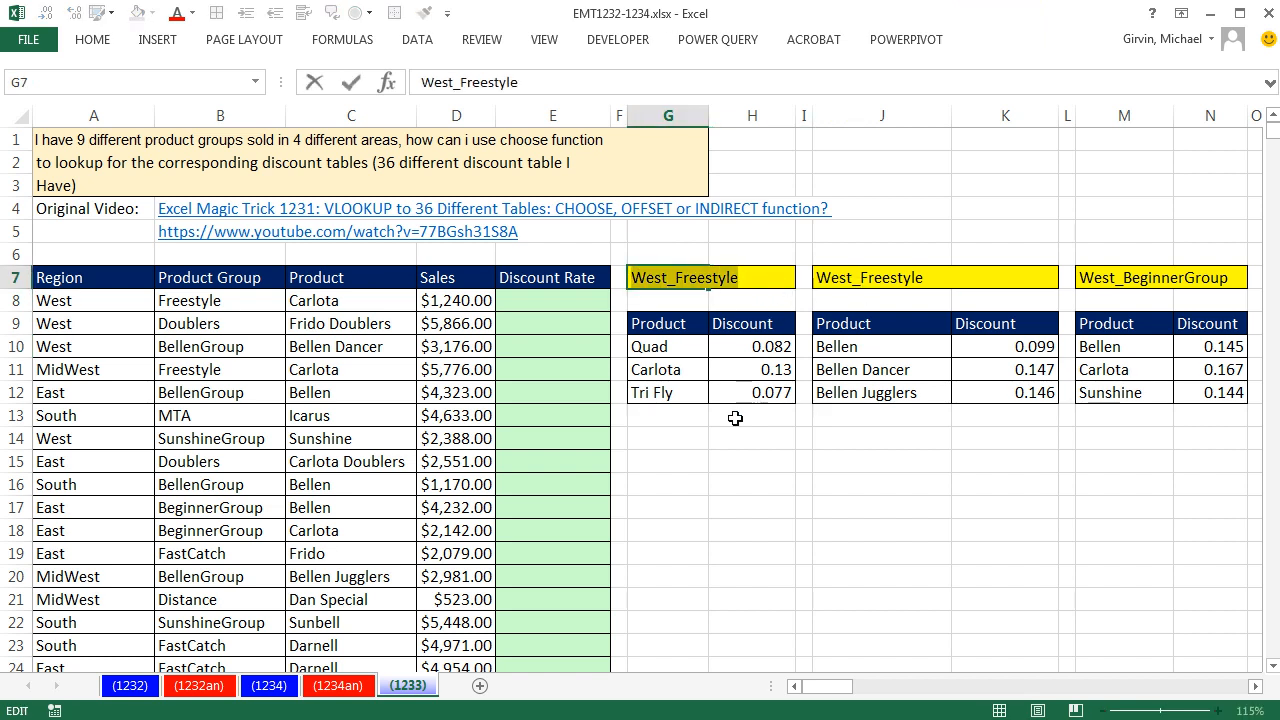
{"action": "mouse_move", "coordinate": [787, 361]}
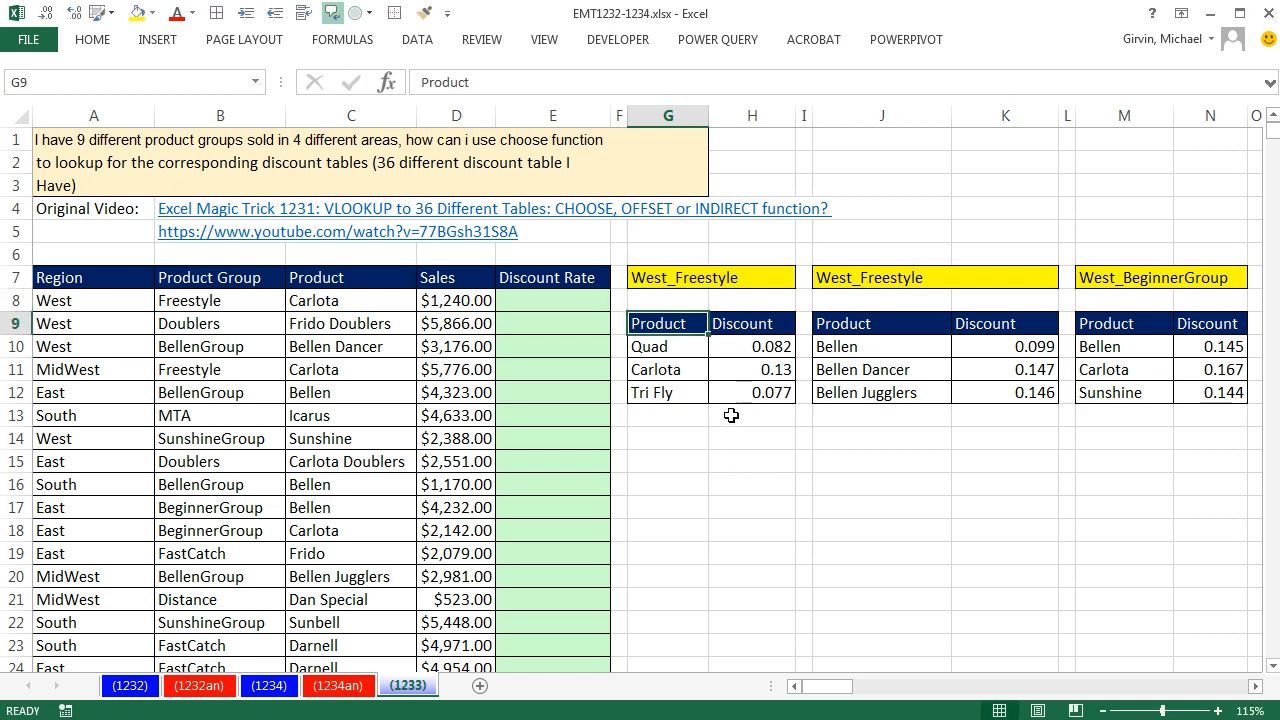
{"action": "mouse_move", "coordinate": [724, 373]}
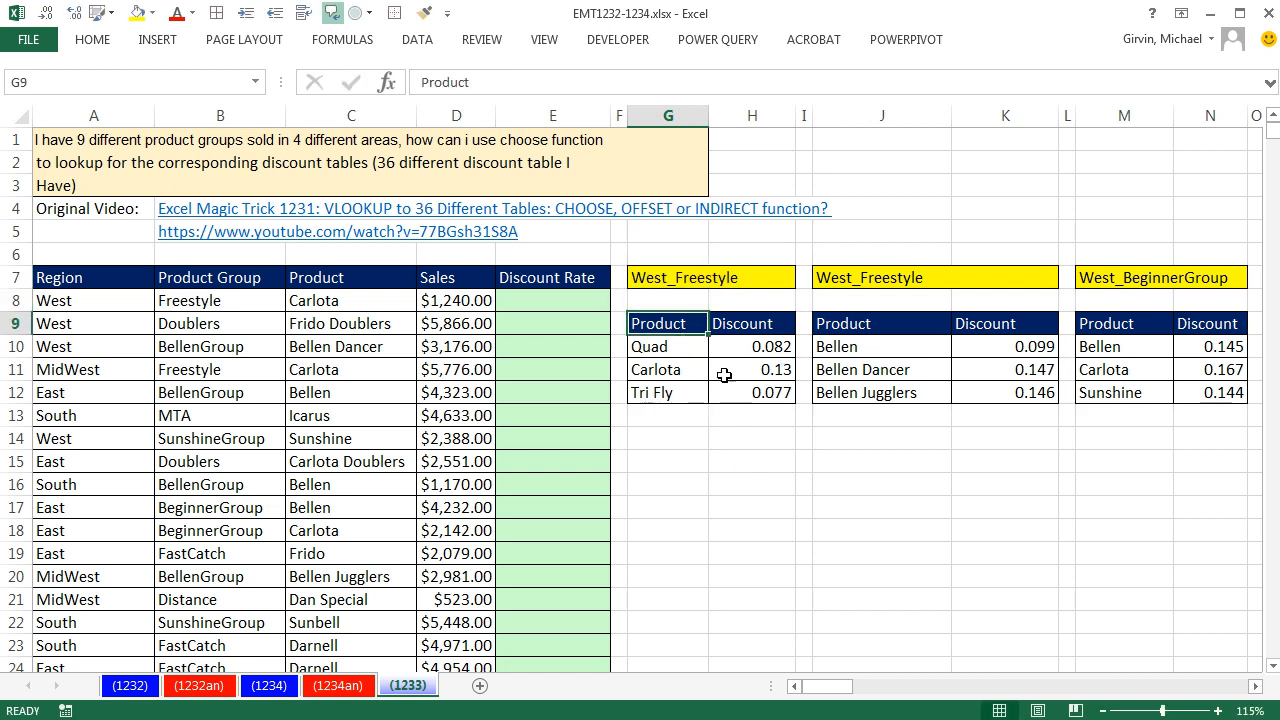
Convert the West_Freestyle discount range at G9 into a table and paste its name
{"action": "key", "text": "Ctrl+T"}
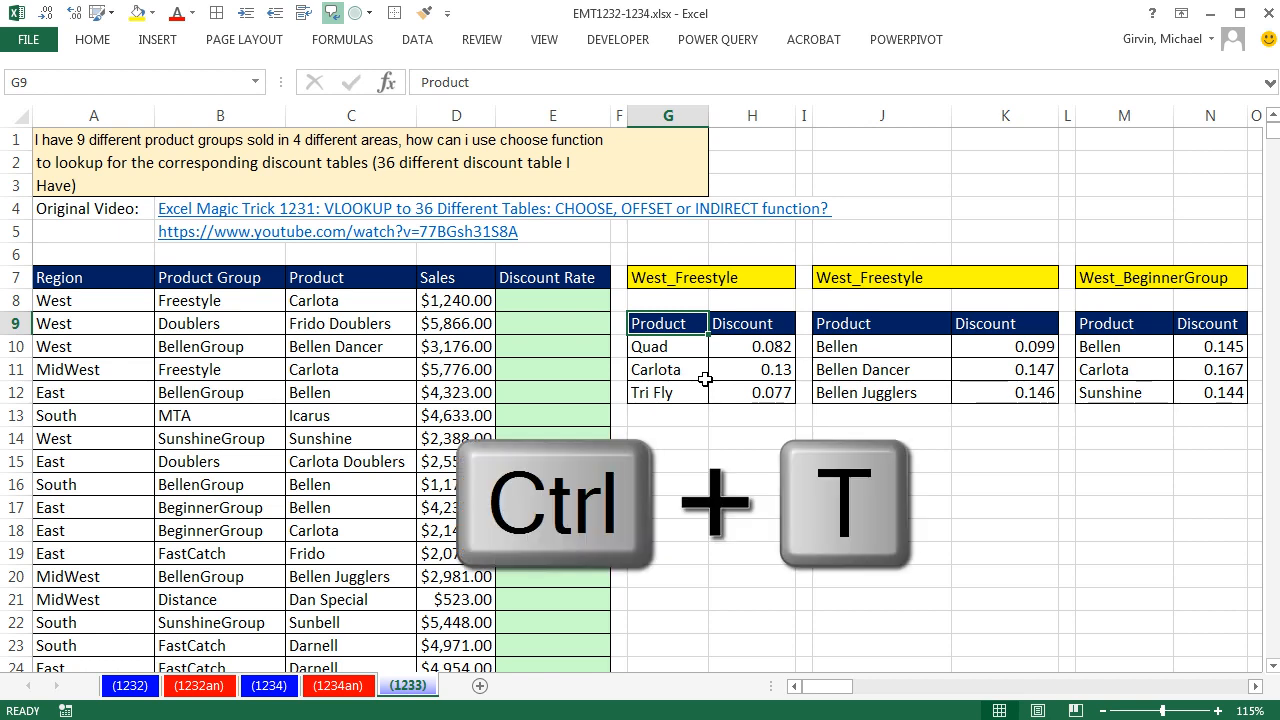
{"action": "key", "text": "ctrl+t"}
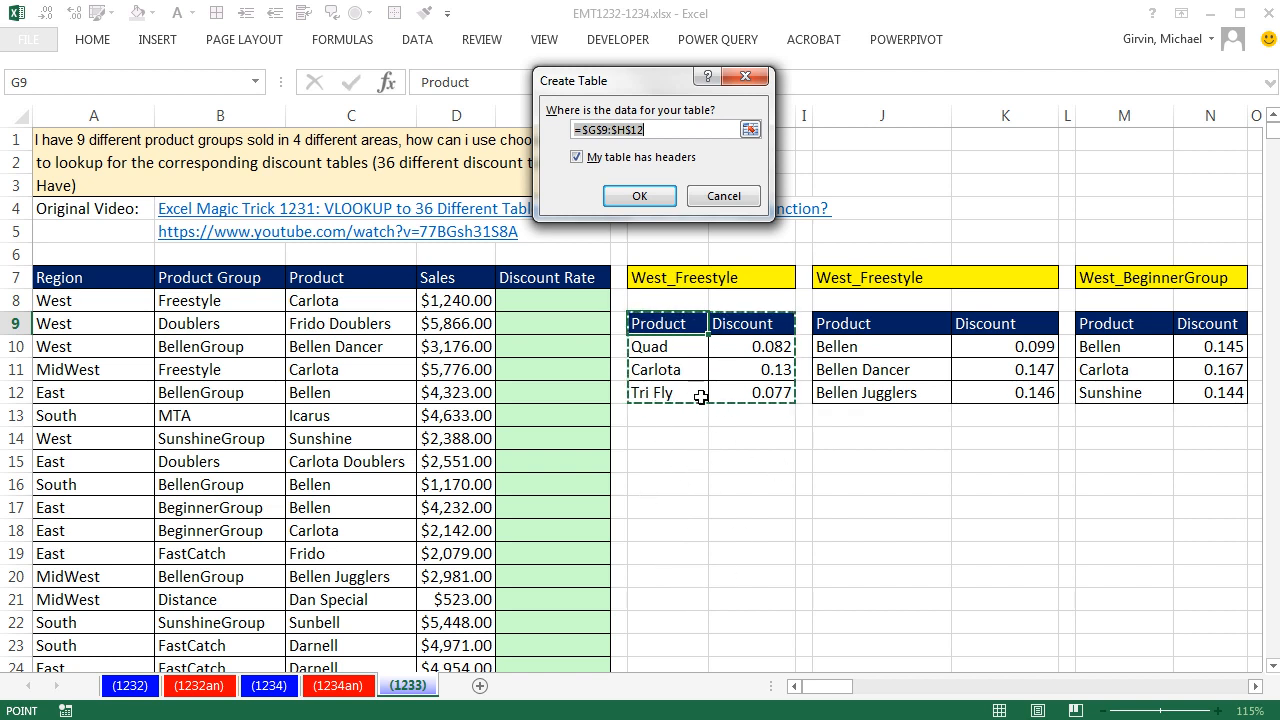
{"action": "left_click", "coordinate": [638, 195]}
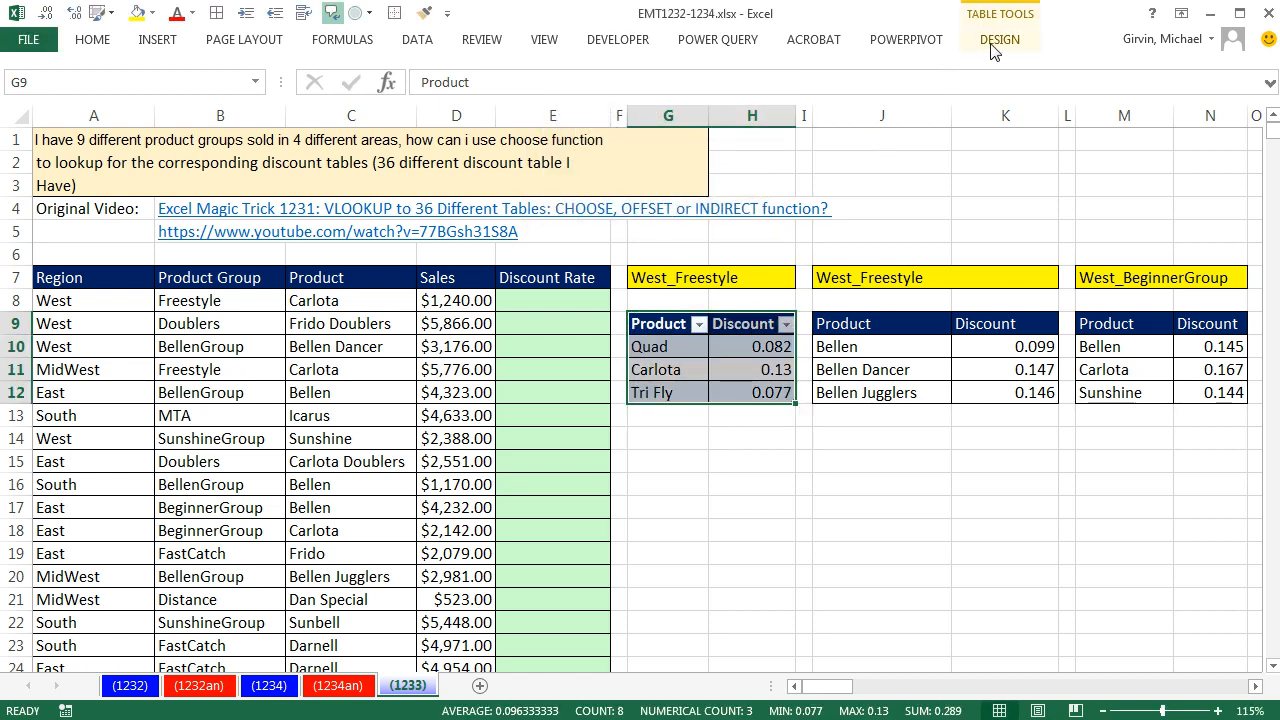
{"action": "left_click", "coordinate": [1017, 39]}
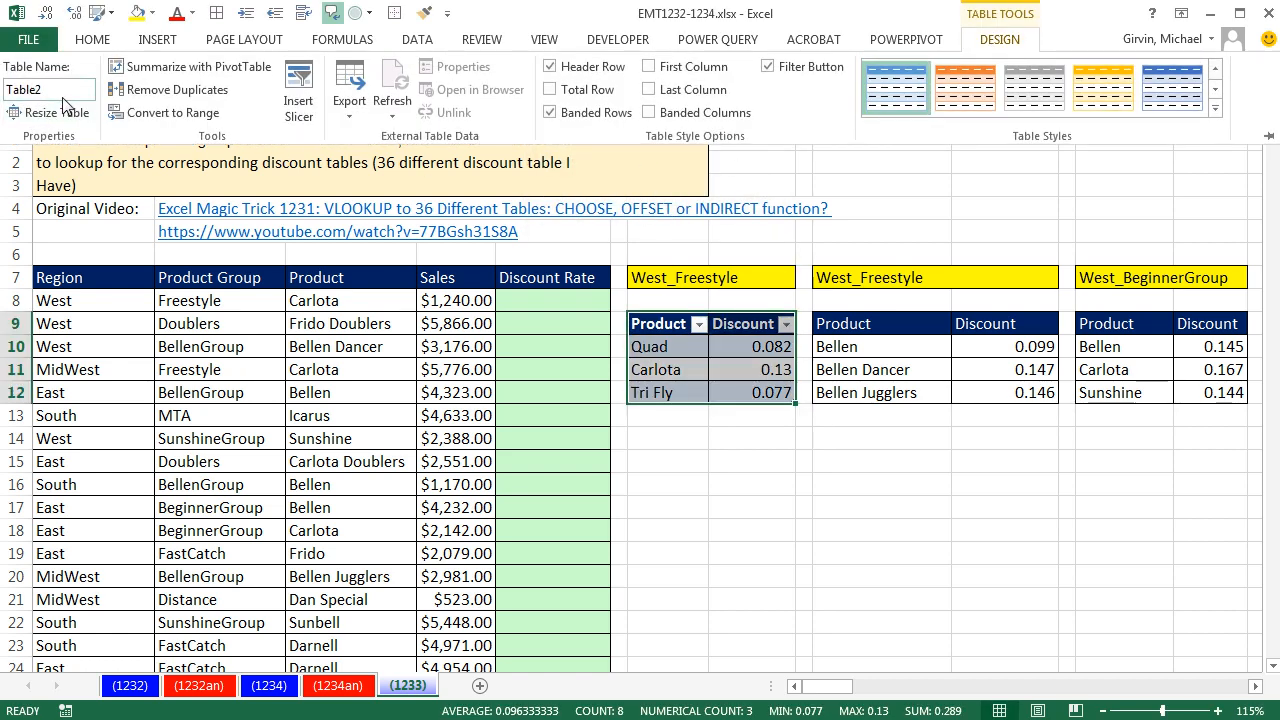
{"action": "mouse_move", "coordinate": [48, 90]}
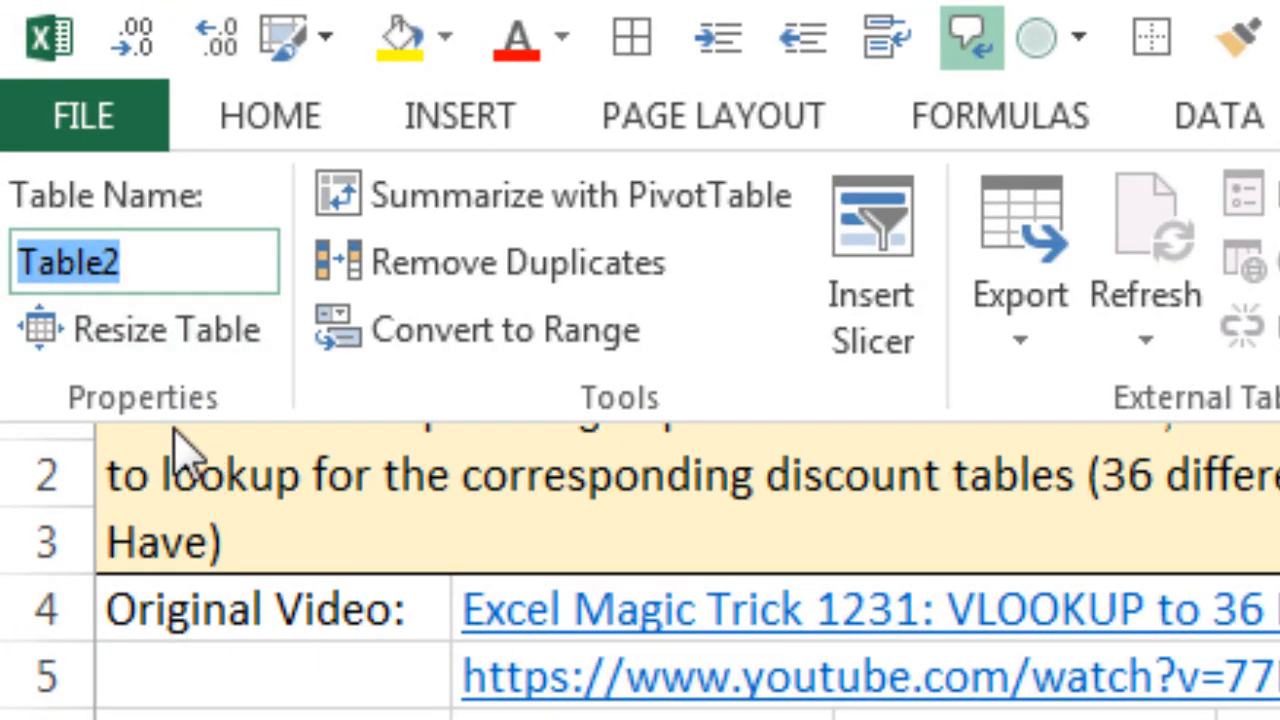
{"action": "key", "text": "Ctrl+v"}
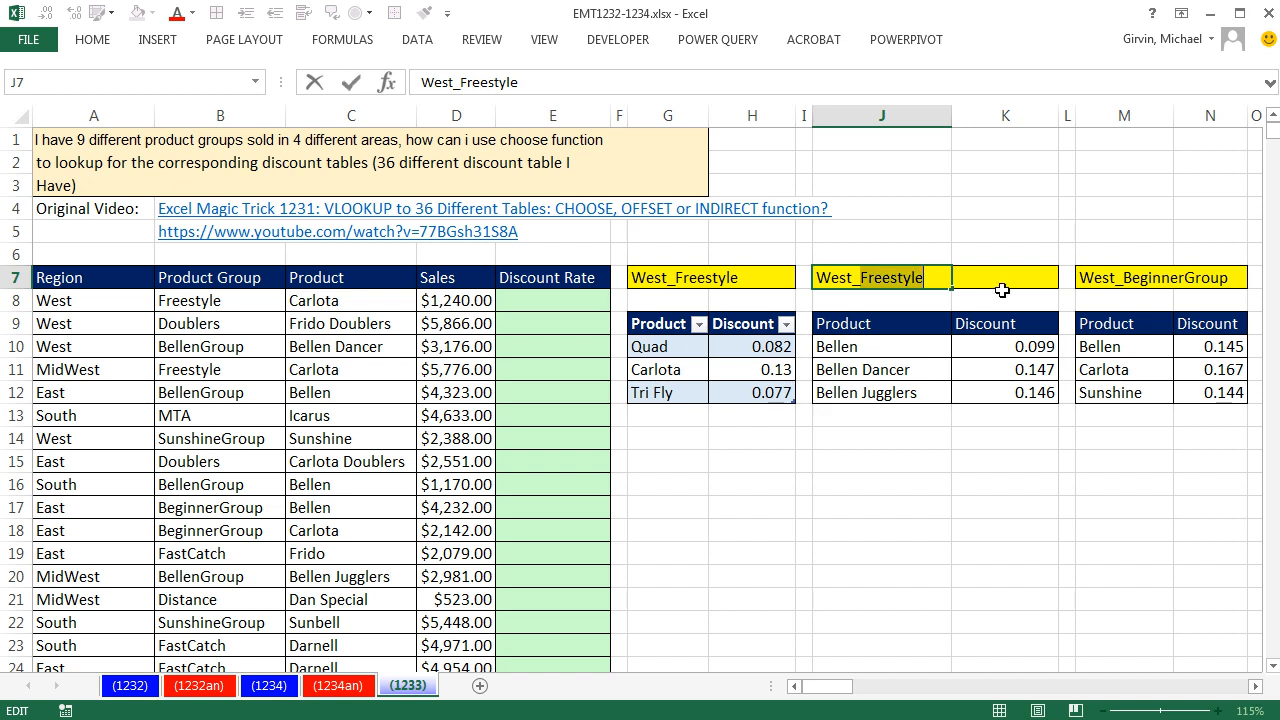
Convert the J9 discount list to a table named West_BellenGroup, copied from the heading
{"action": "type", "text": "West_BellenGroup"}
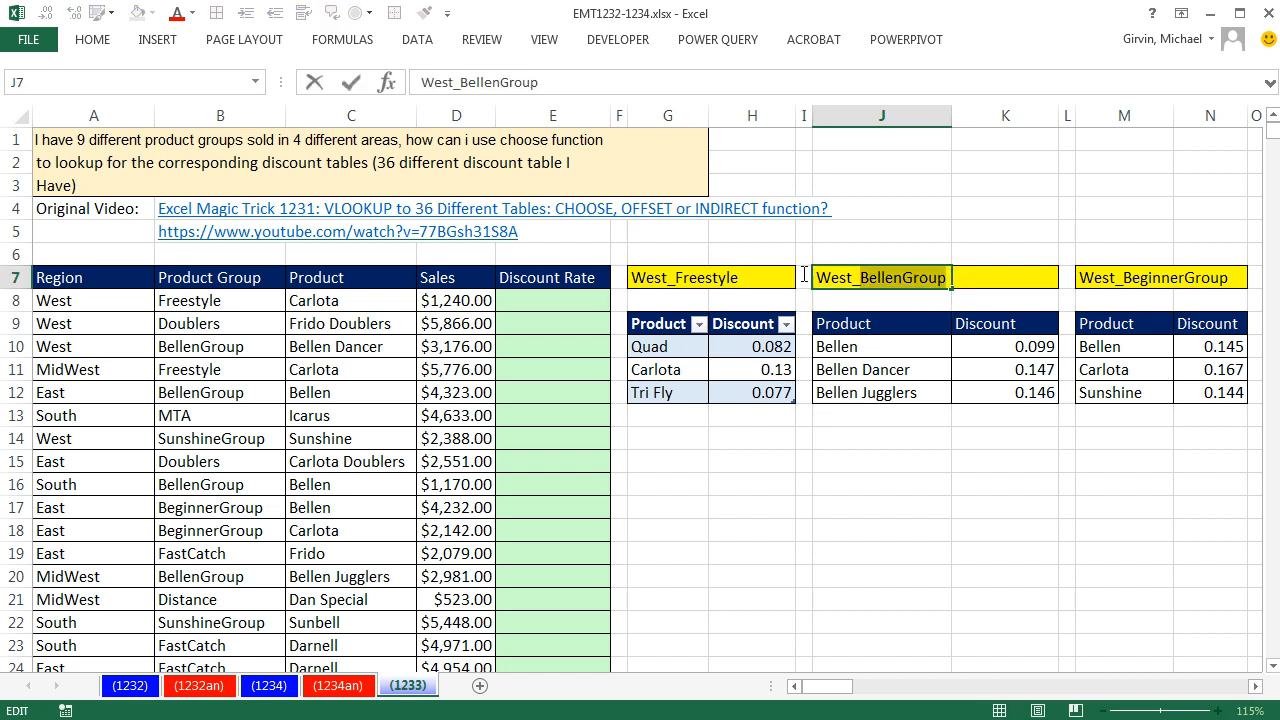
{"action": "key", "text": "Ctrl+C"}
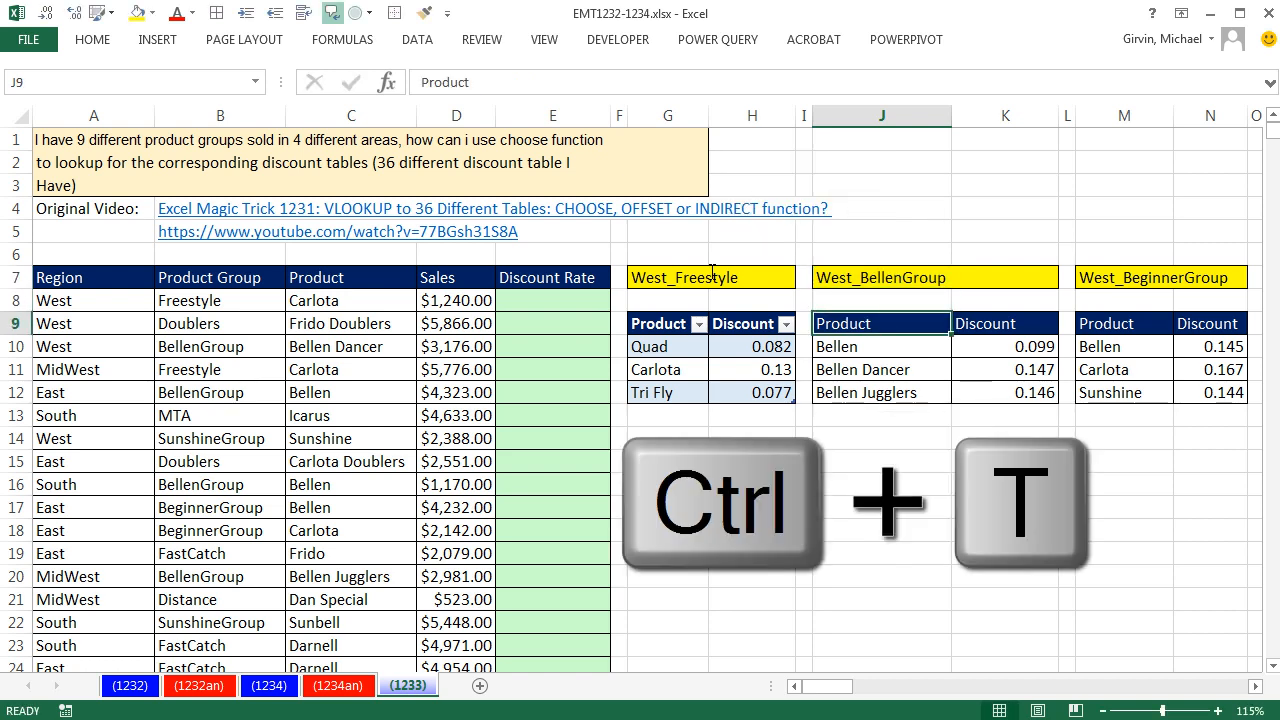
{"action": "key", "text": "ctrl+t"}
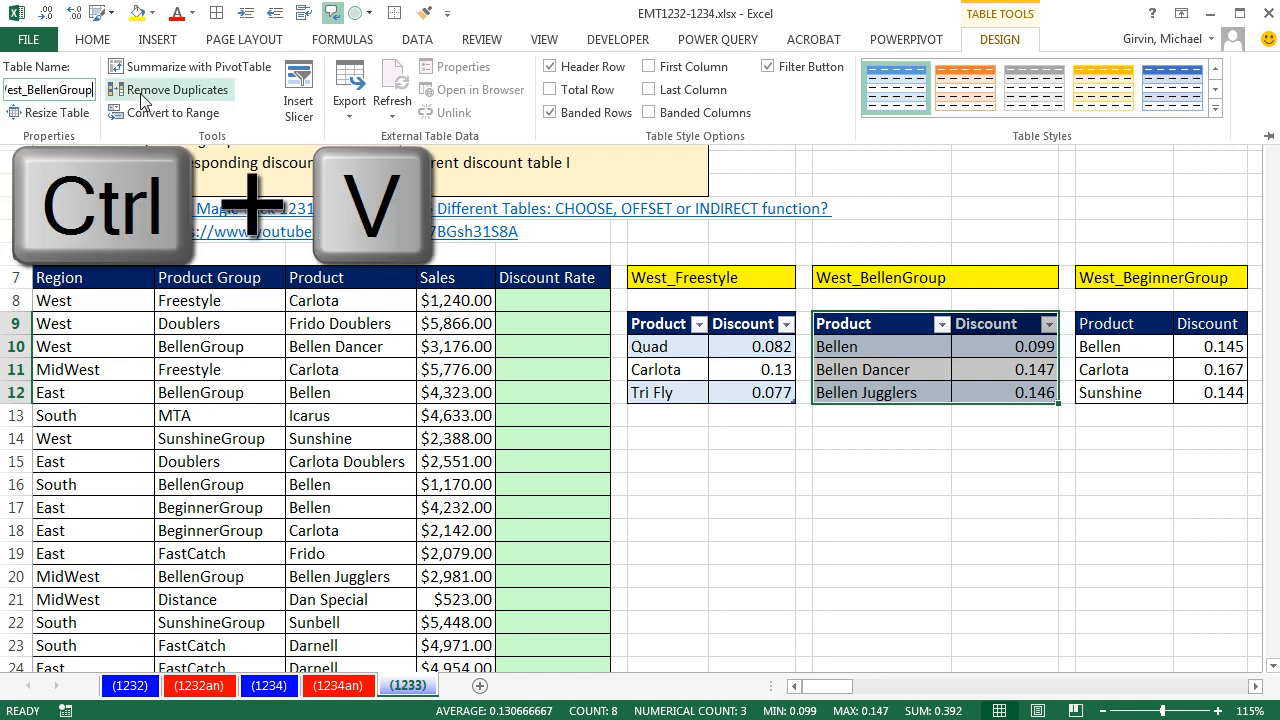
{"action": "key", "text": "ctrl+v"}
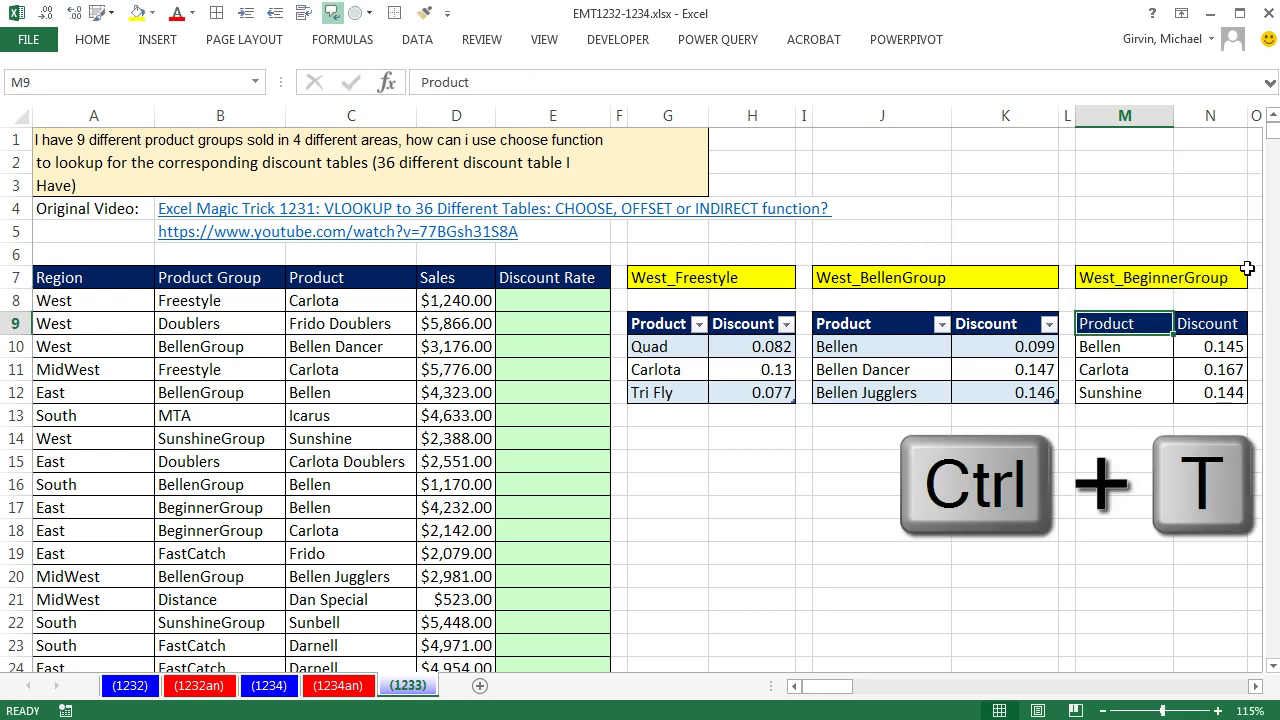
Convert the BeginnerGroup list into a table and select the SunshineGroup list next
{"action": "key", "text": "ctrl+t"}
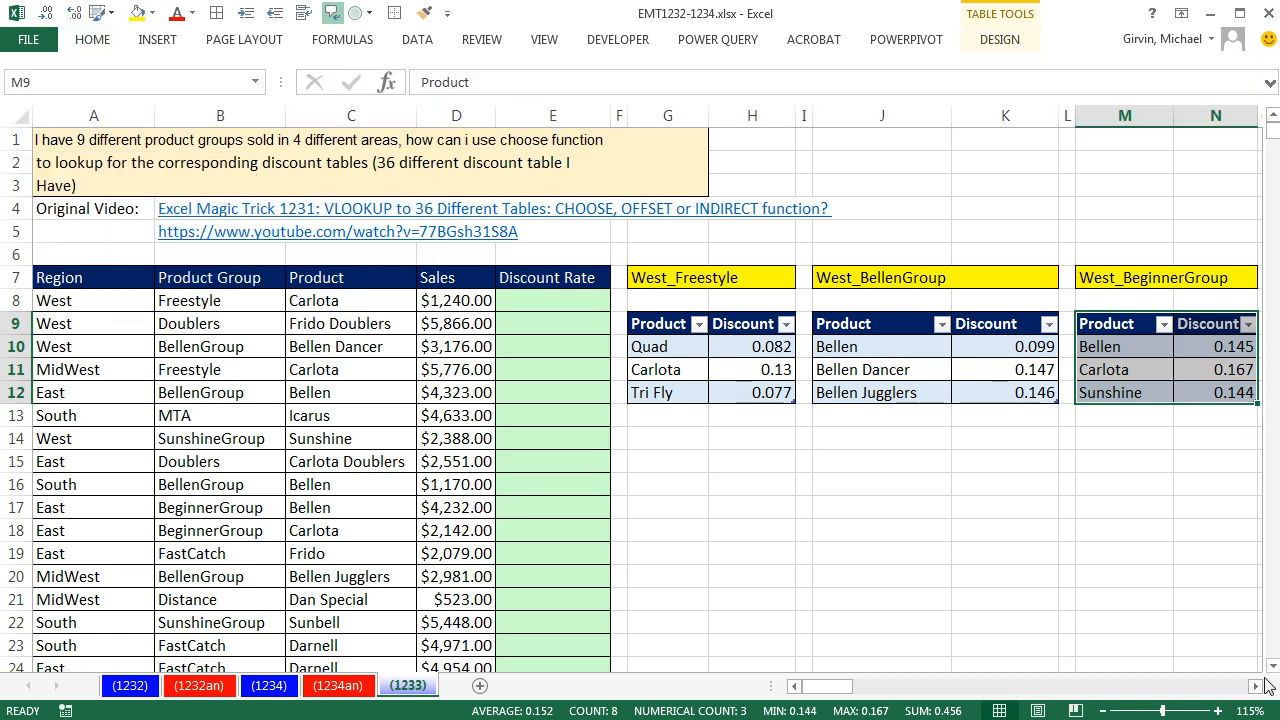
{"action": "scroll", "scroll_direction": "right", "scroll_amount": 3}
{"action": "type", "text": "West_SunshineGroup"}
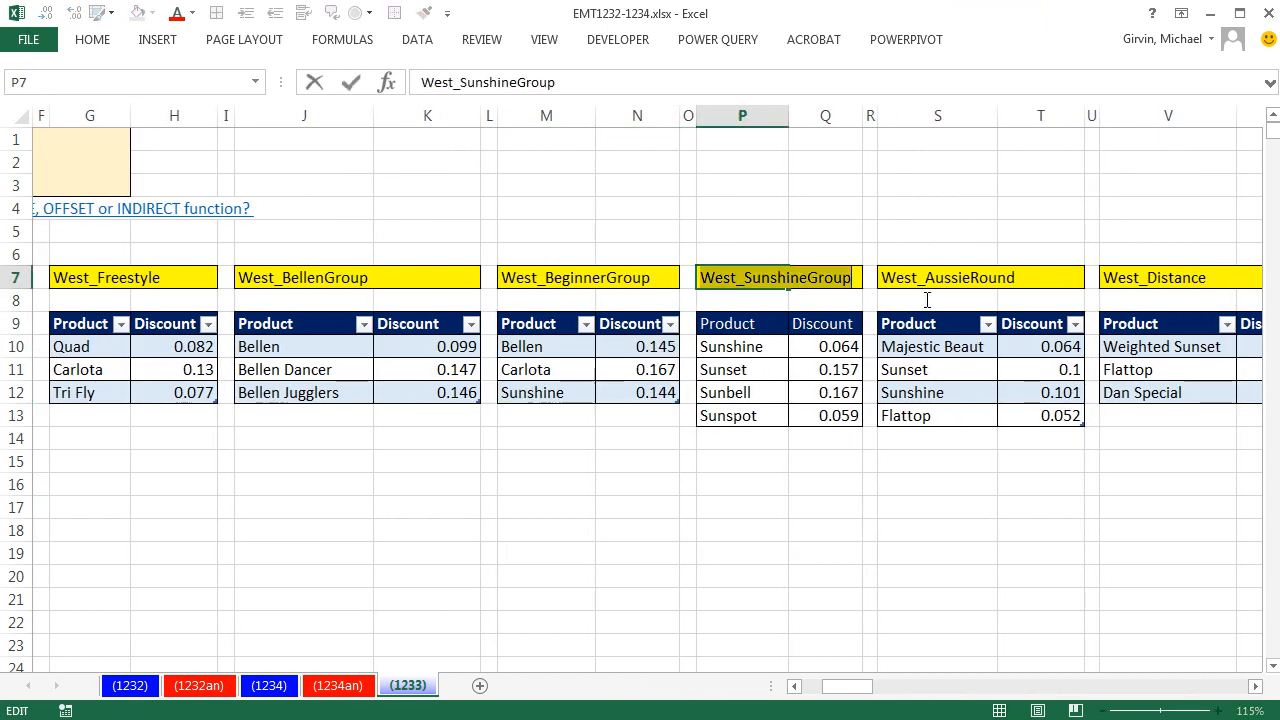
{"action": "left_click", "coordinate": [734, 323]}
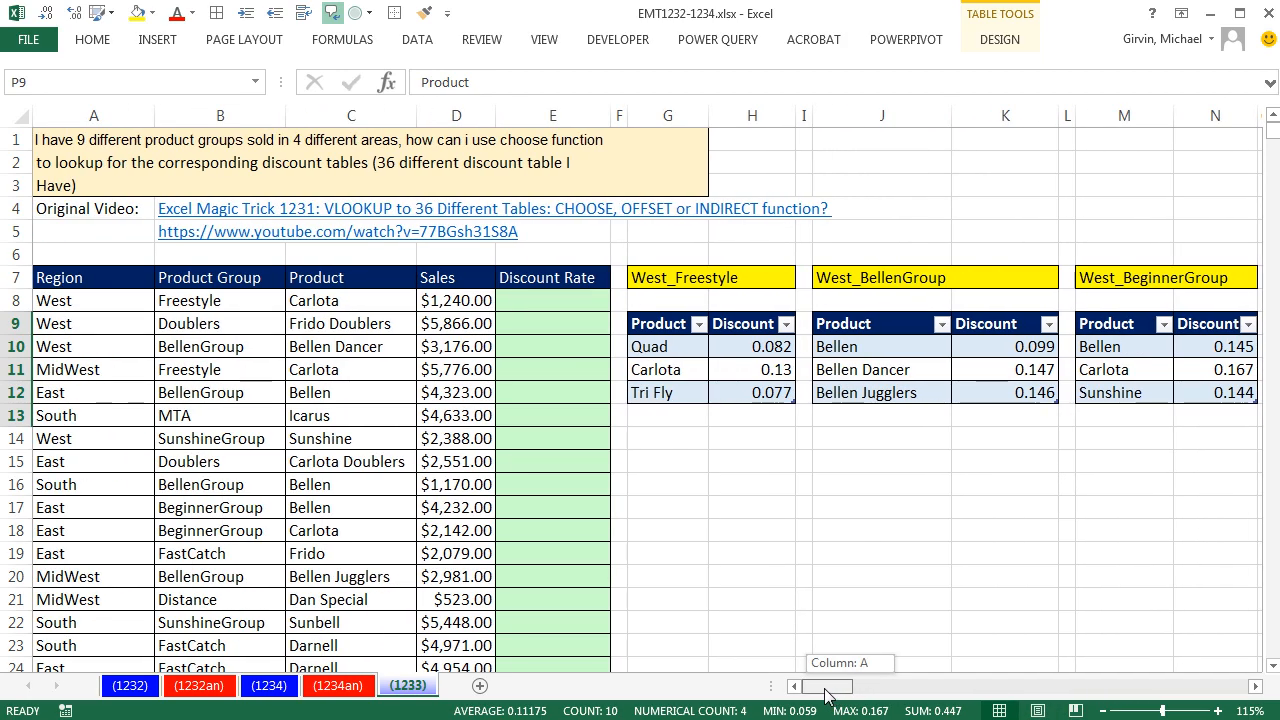
Fill Discount Rate with =A8&"_"&B8 from E8, producing names like West_Freestyle
{"action": "left_click", "coordinate": [552, 300]}
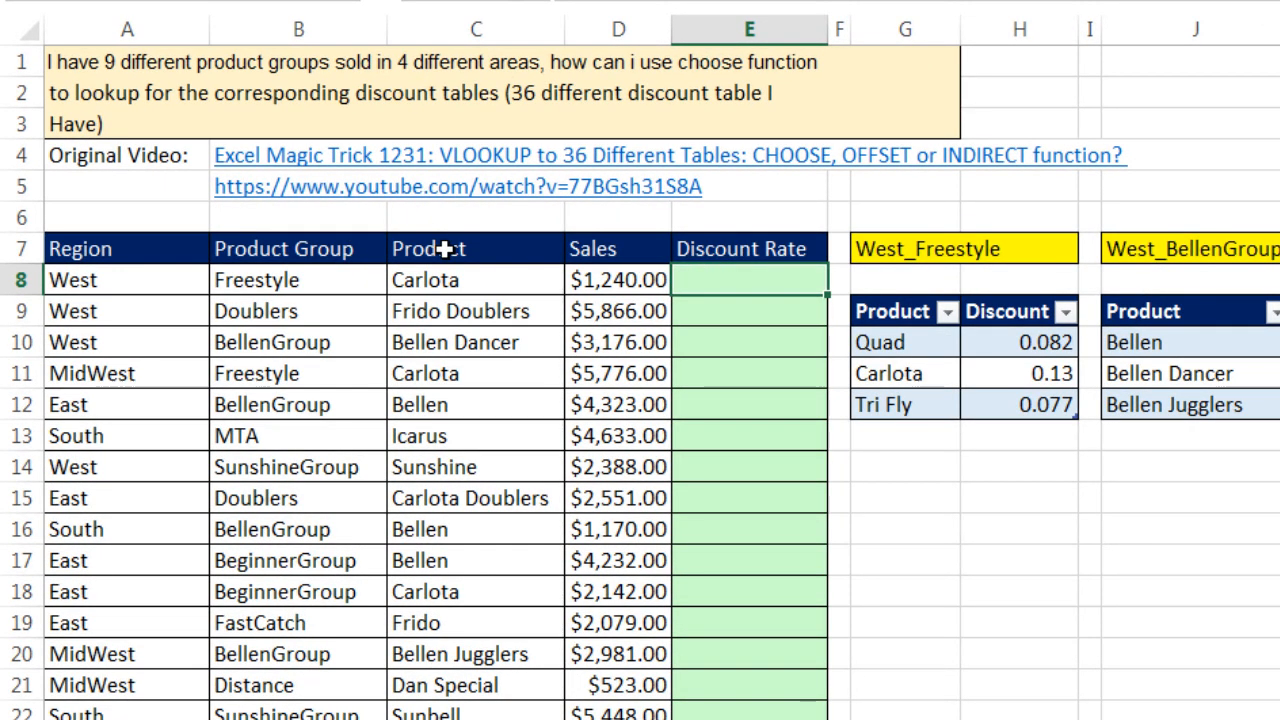
{"action": "type", "text": "="}
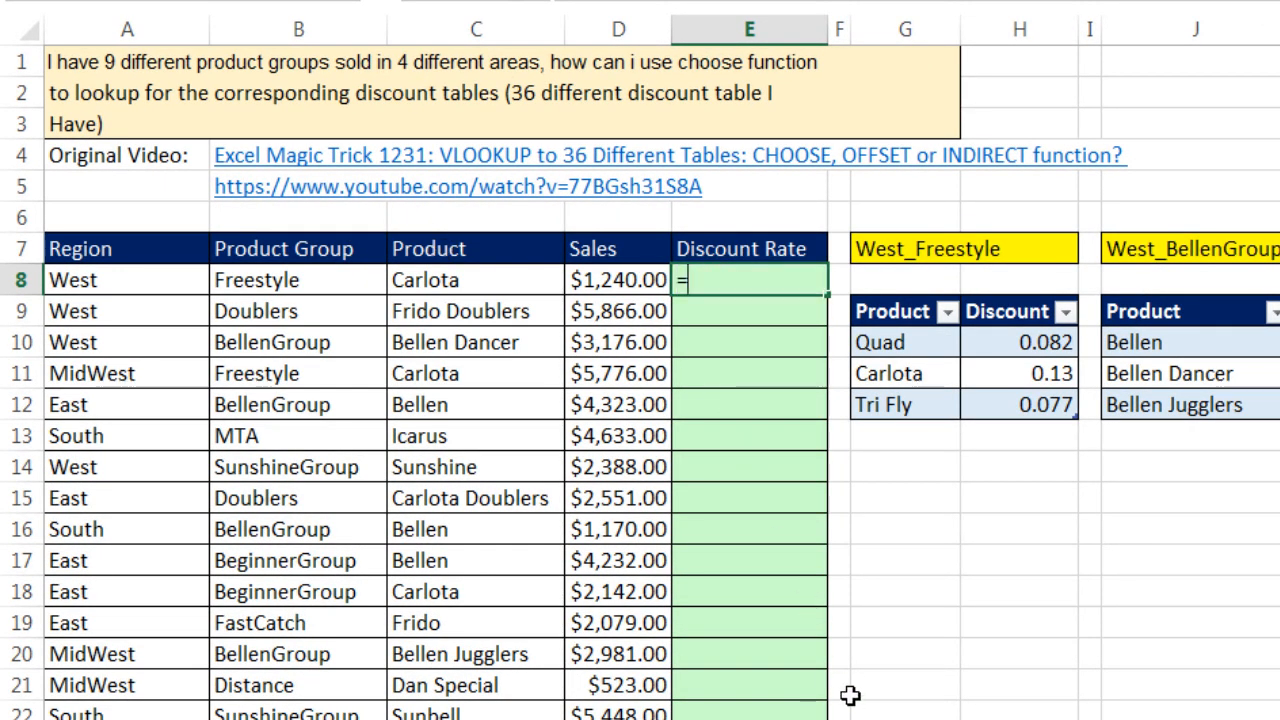
{"action": "left_click", "coordinate": [100, 280]}
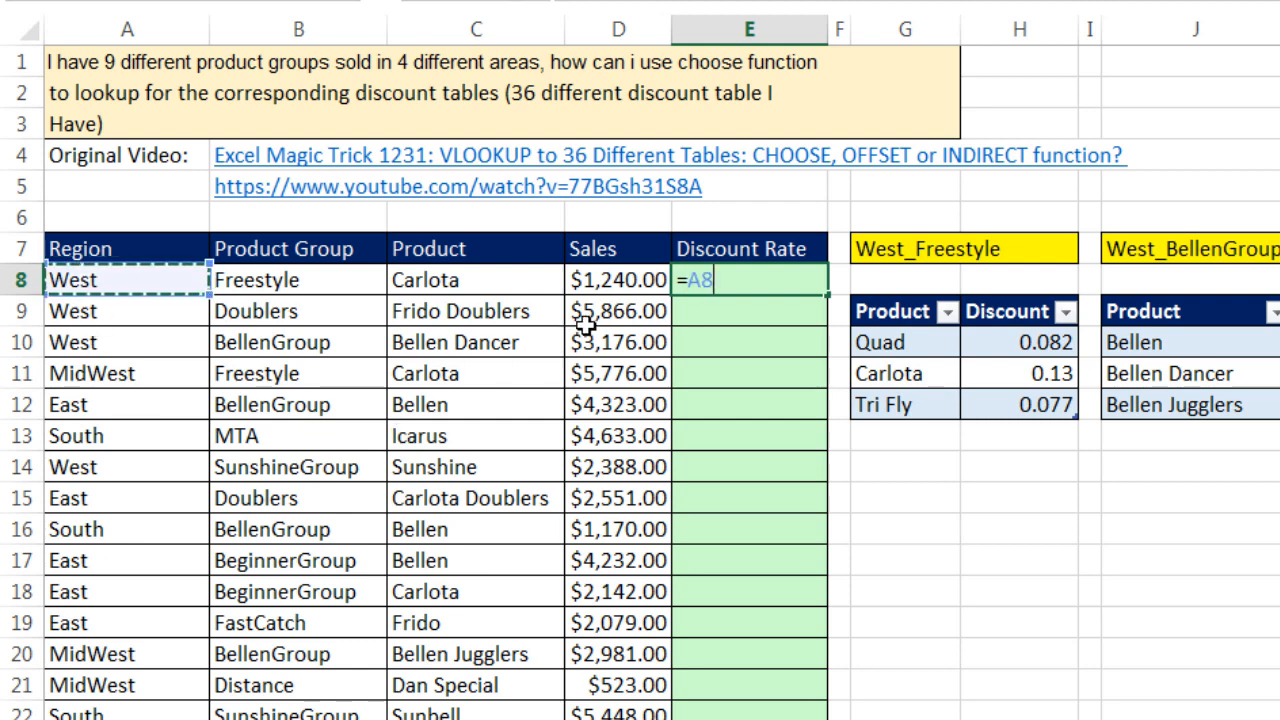
{"action": "mouse_move", "coordinate": [320, 422]}
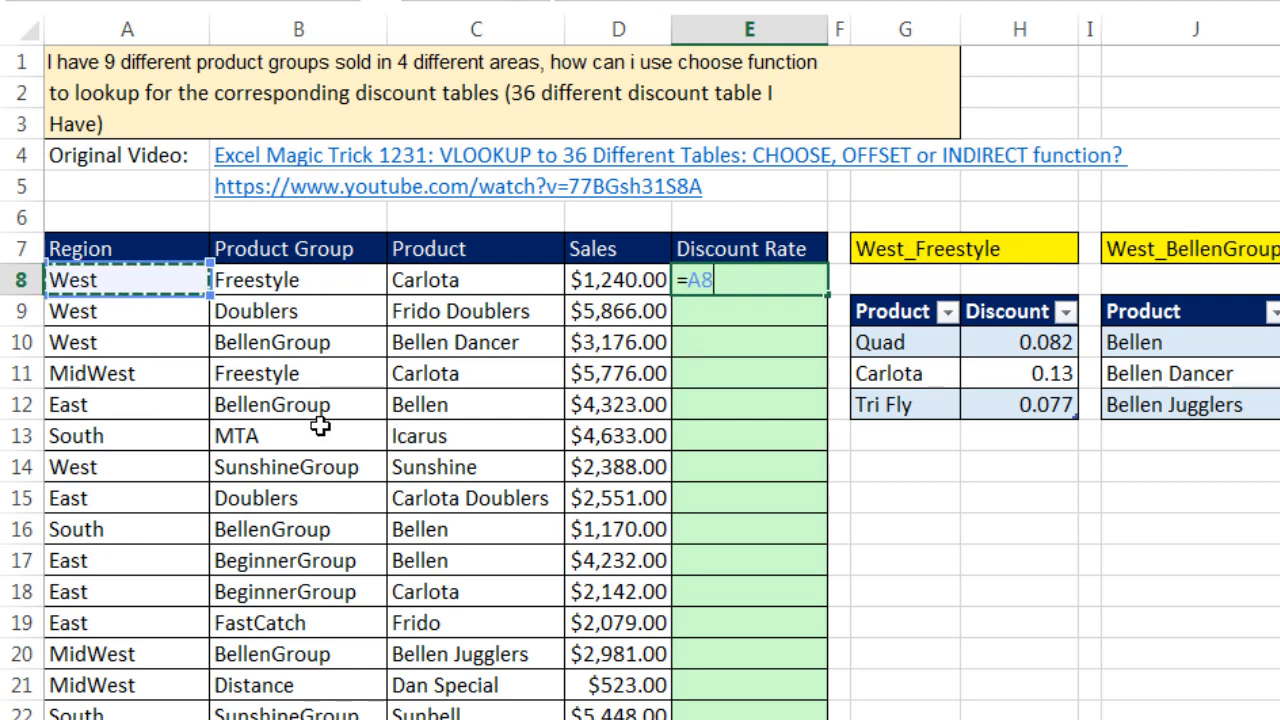
{"action": "type", "text": "&"}
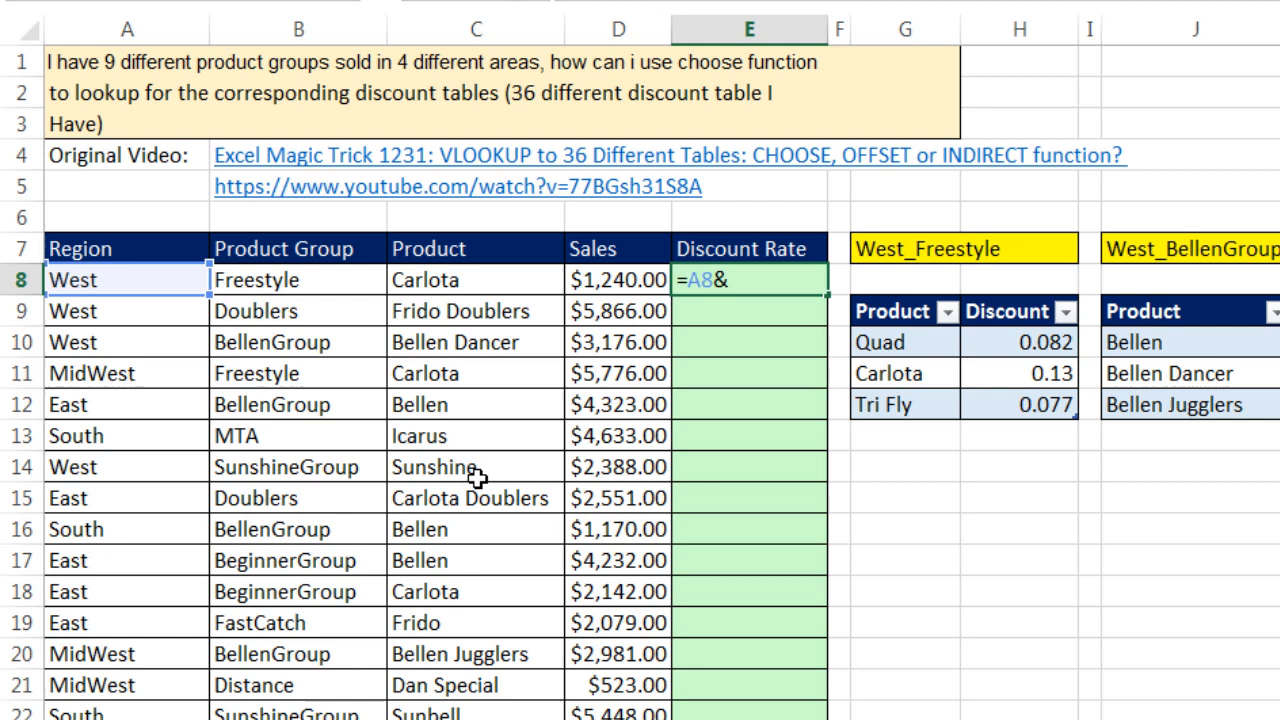
{"action": "type", "text": "\""}
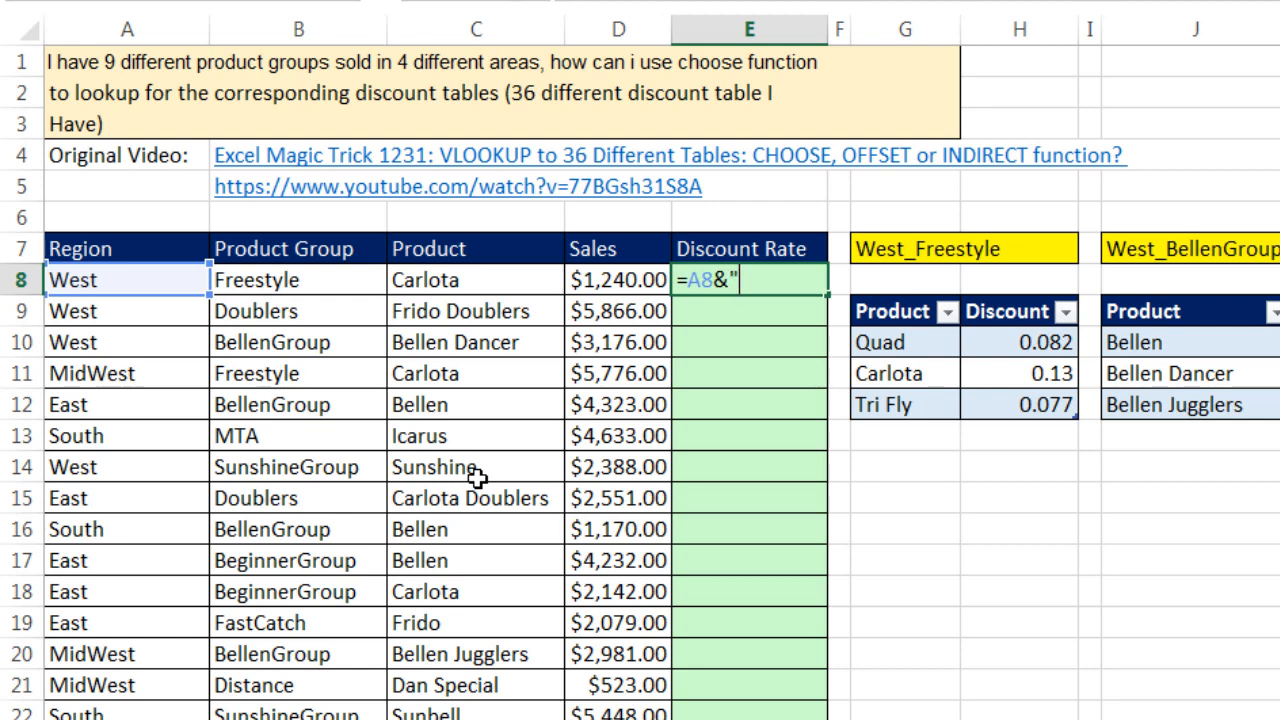
{"action": "type", "text": "_\""}
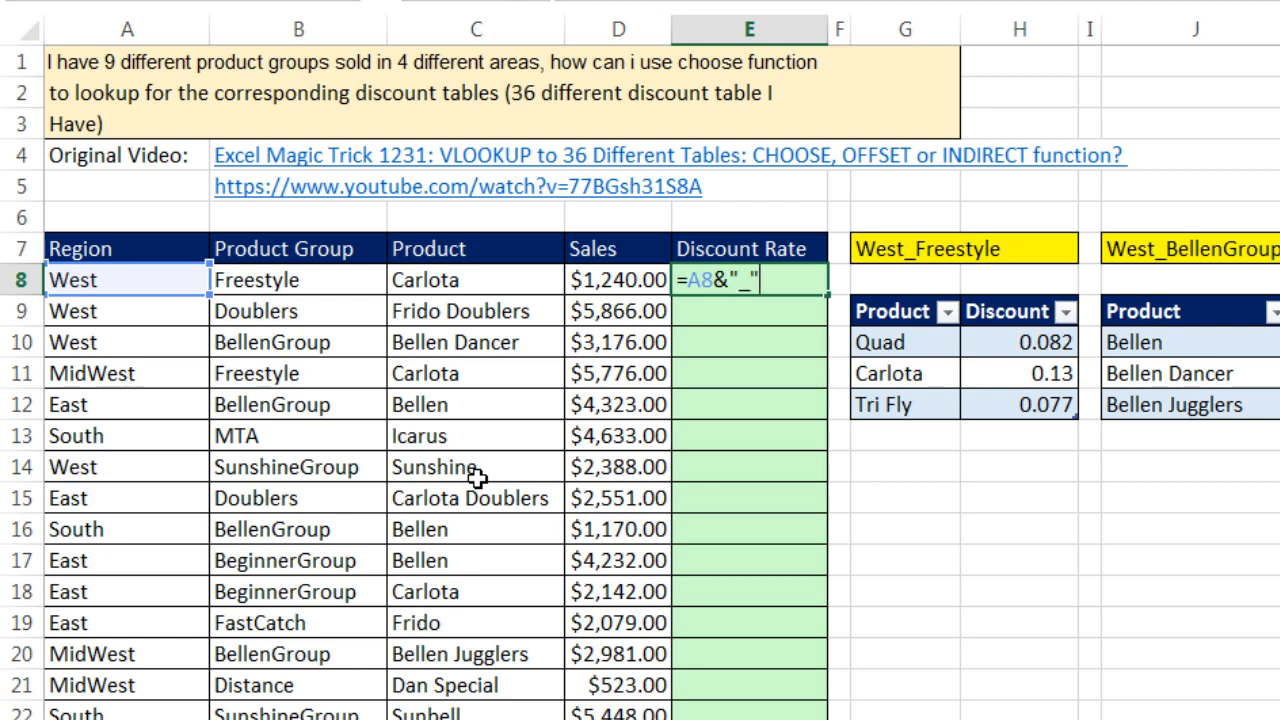
{"action": "type", "text": "&"}
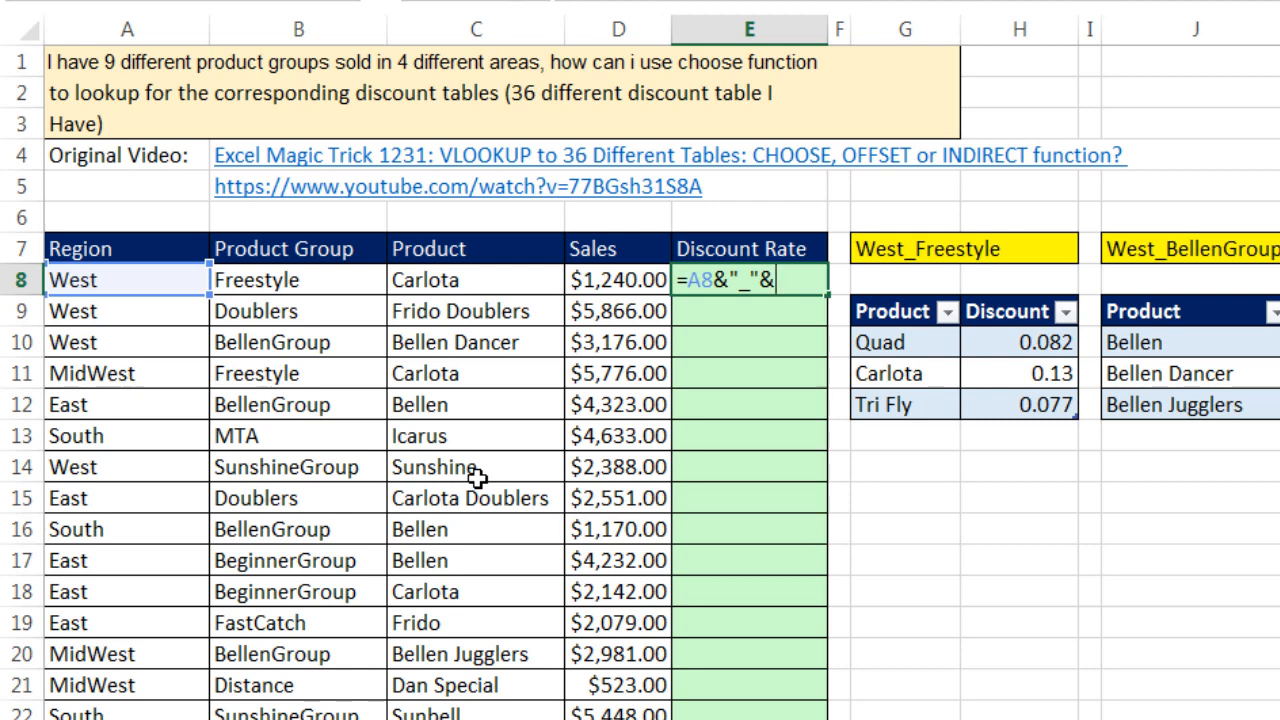
{"action": "left_click", "coordinate": [290, 280]}
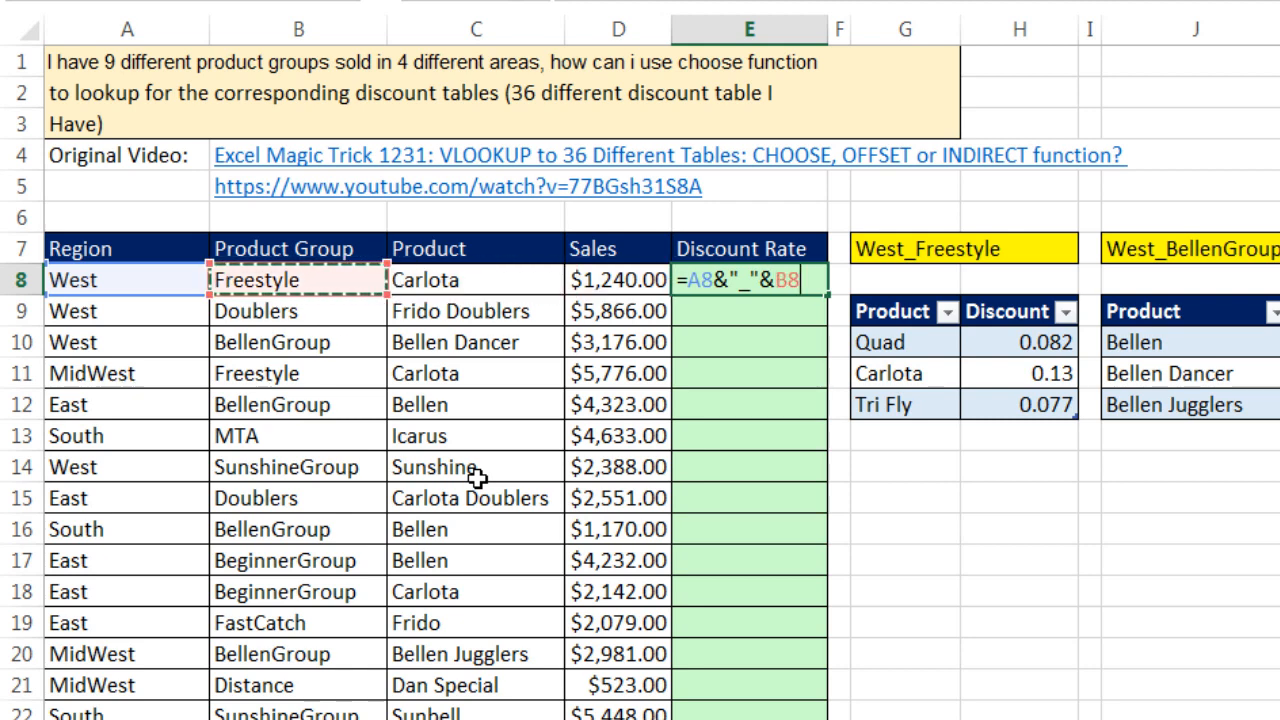
{"action": "key", "text": "Enter"}
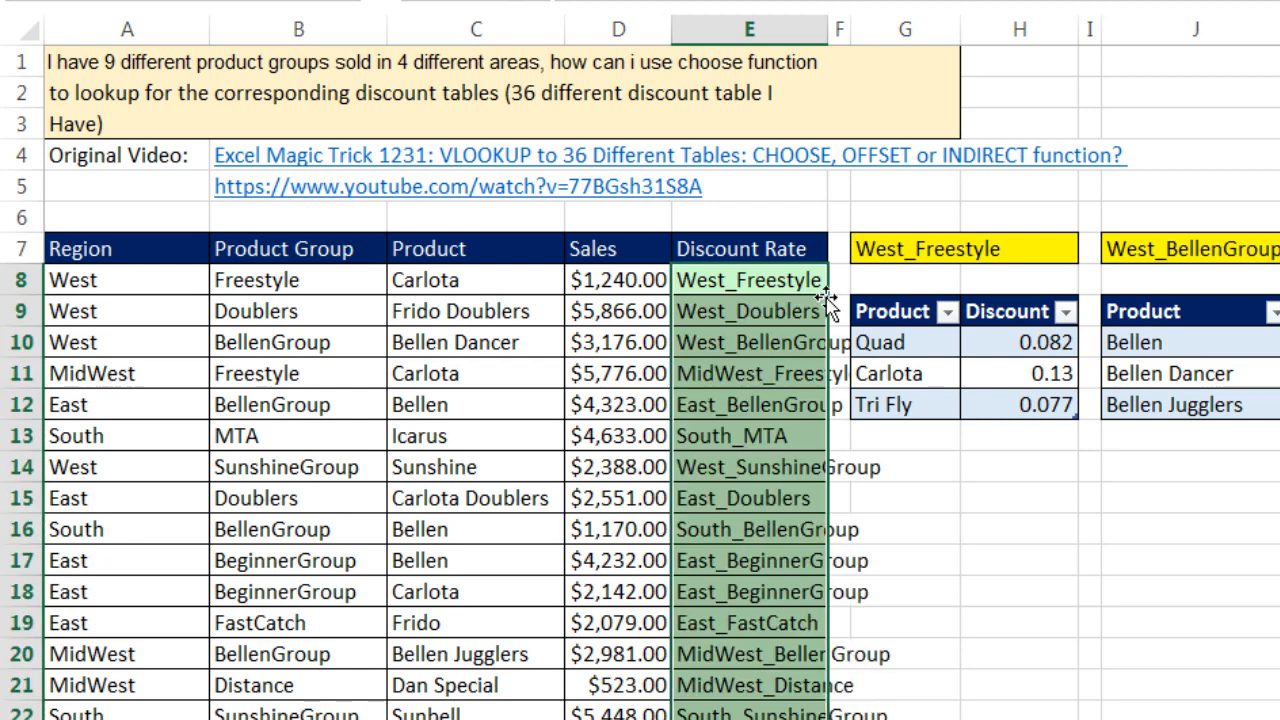
{"action": "key", "text": "F2"}
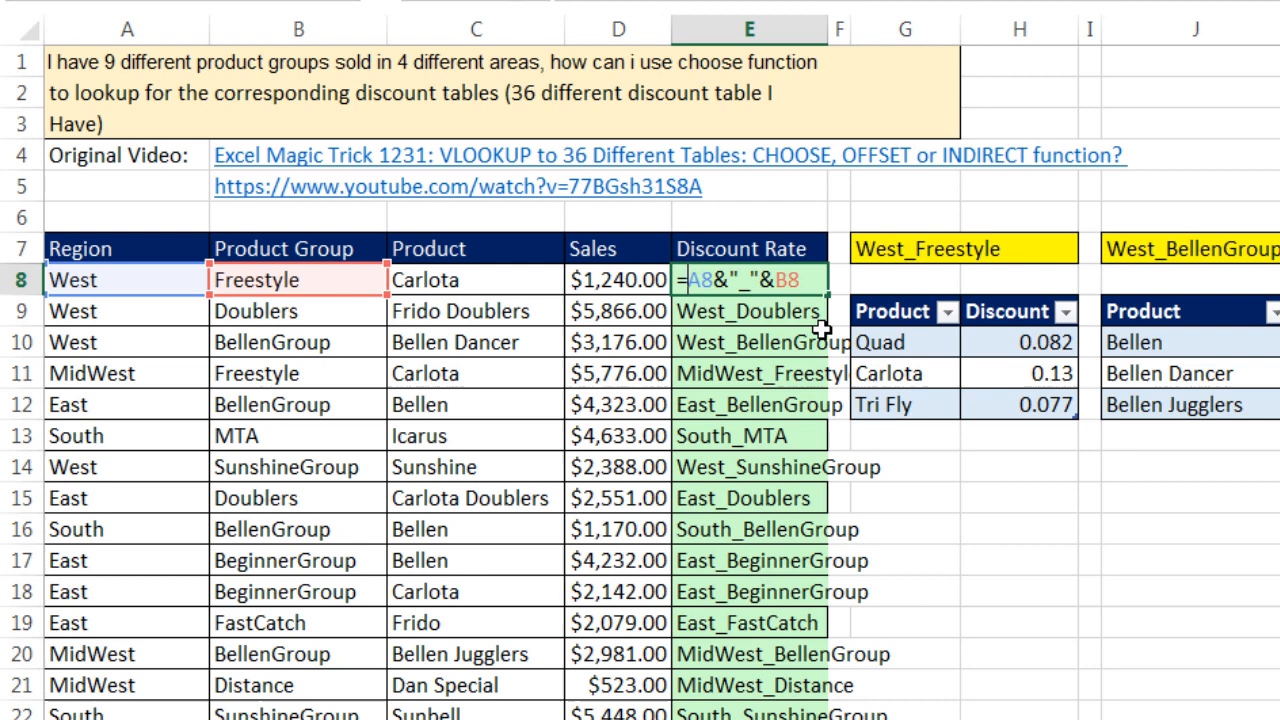
Wrap the joined name in INDIRECT and preview West_Freestyle's values with F9
{"action": "type", "text": "indi"}
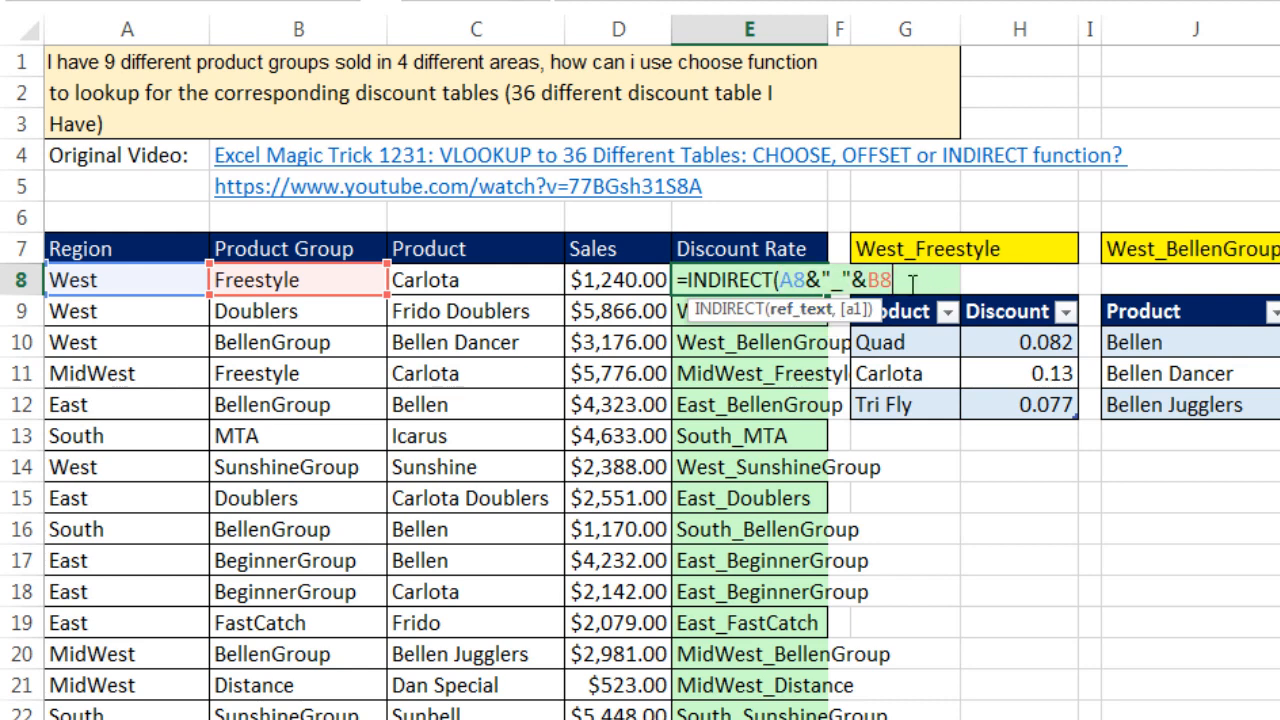
{"action": "key", "text": "Enter"}
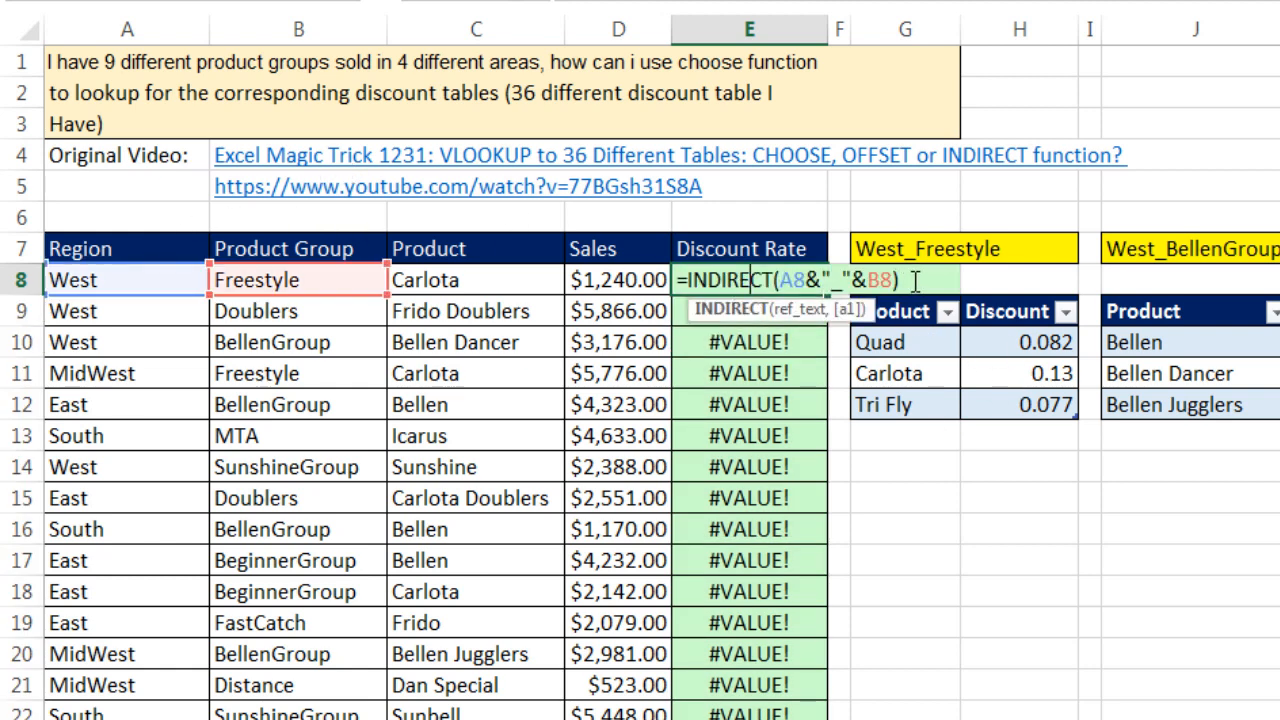
{"action": "key", "text": "F9"}
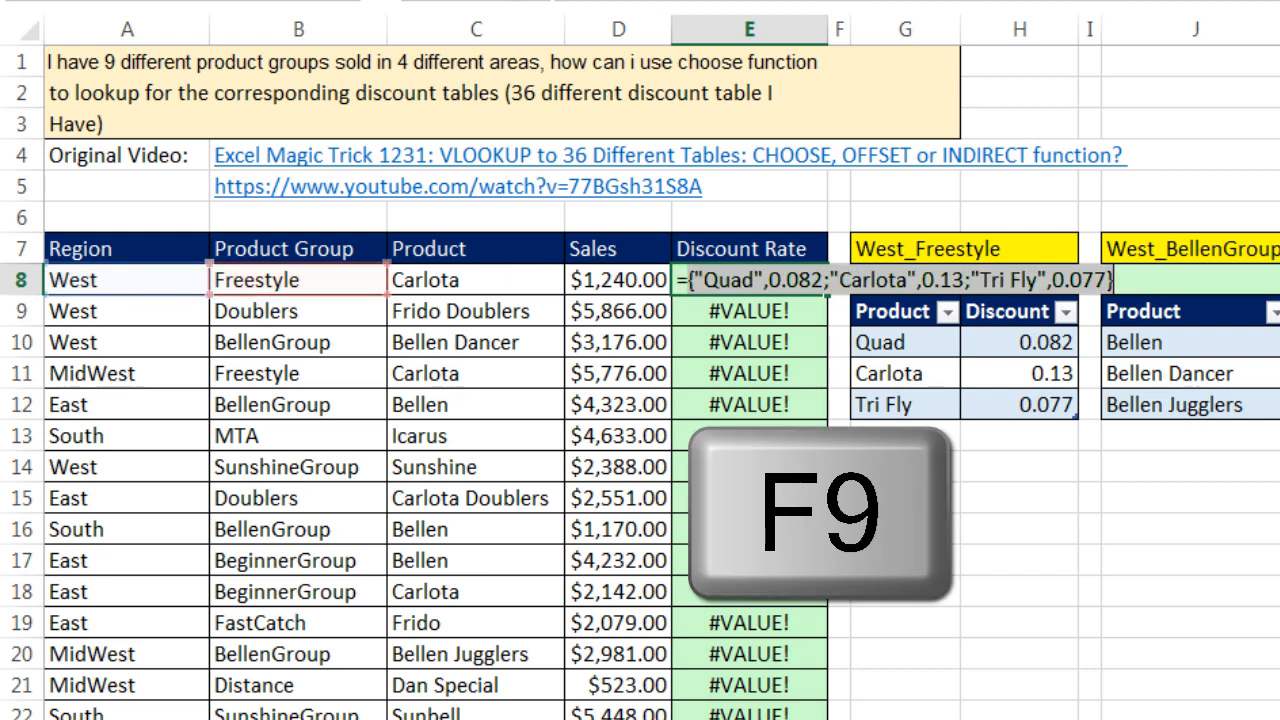
{"action": "key", "text": "F9"}
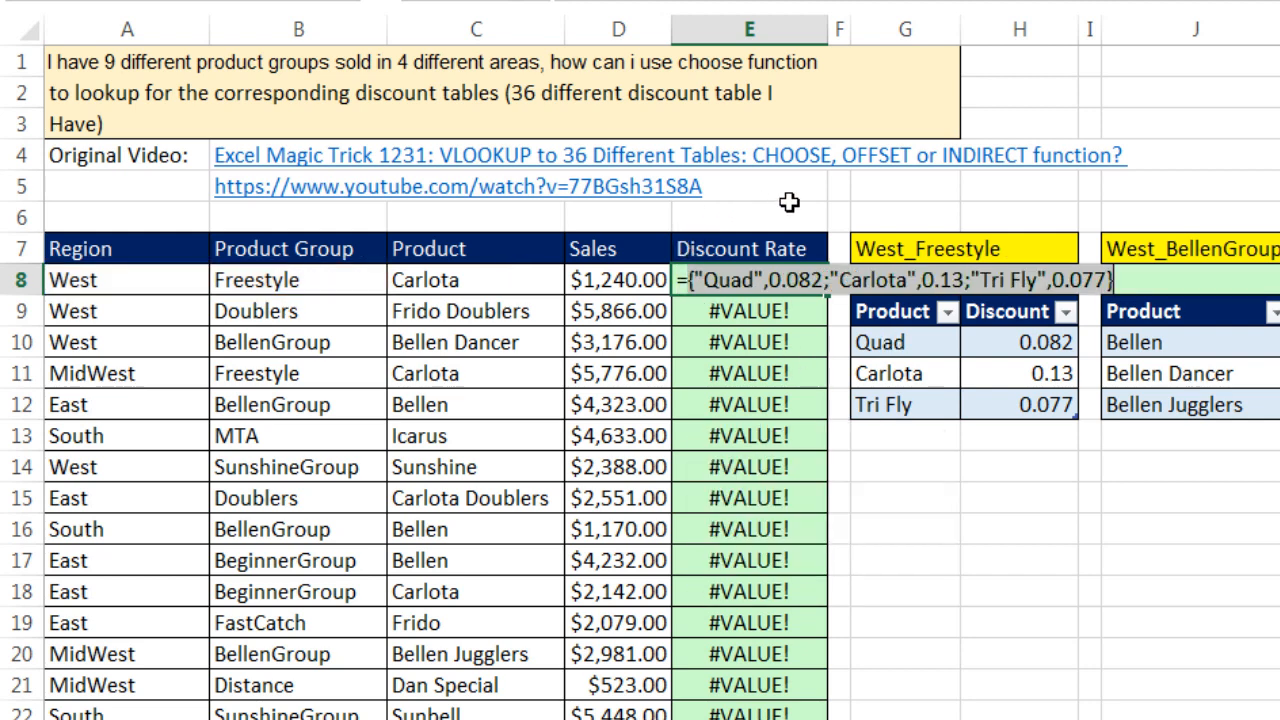
{"action": "mouse_move", "coordinate": [998, 415]}
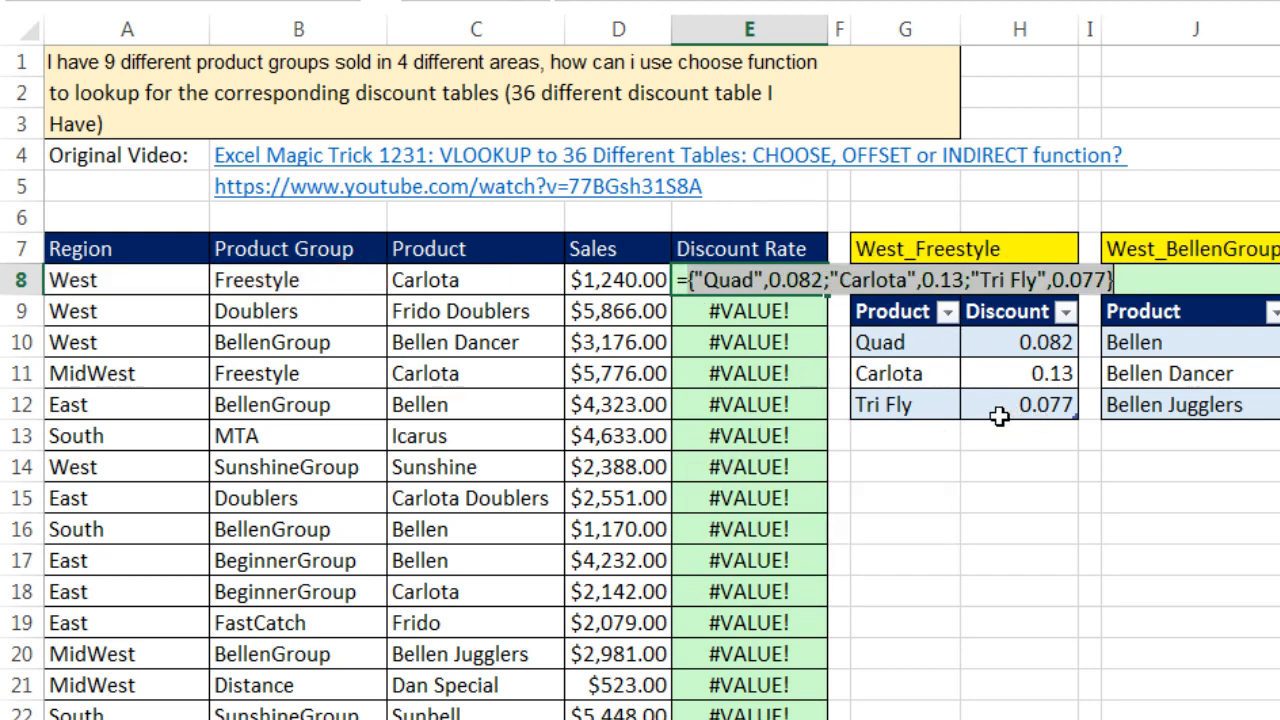
Add Bellen in G13 with a 0.052 discount below the West_Freestyle table
{"action": "left_click", "coordinate": [892, 434]}
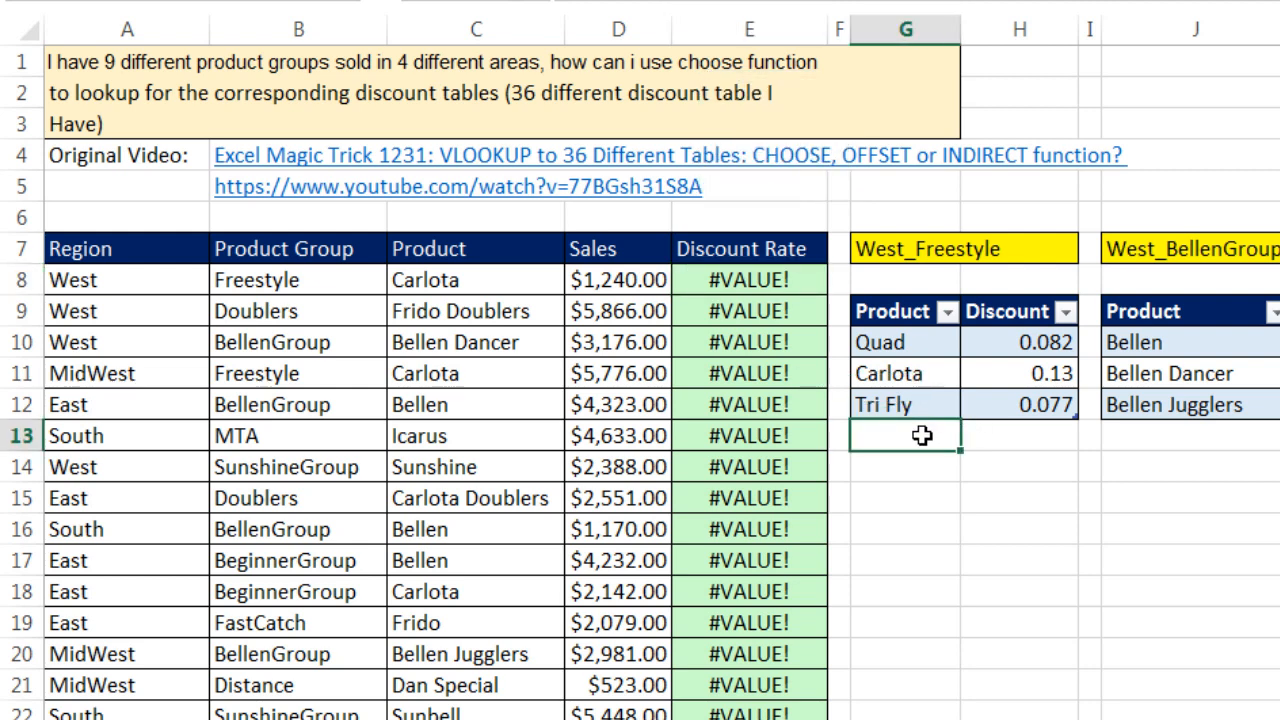
{"action": "type", "text": "Bell"}
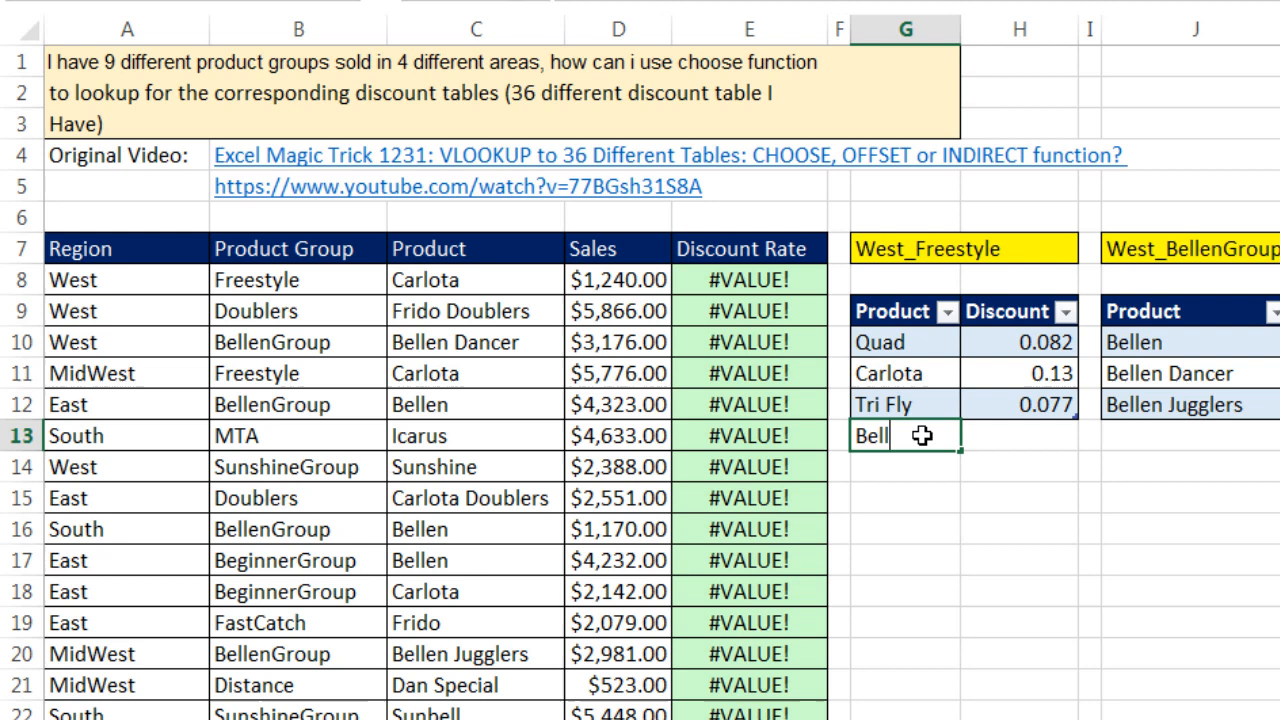
{"action": "type", "text": "en"}
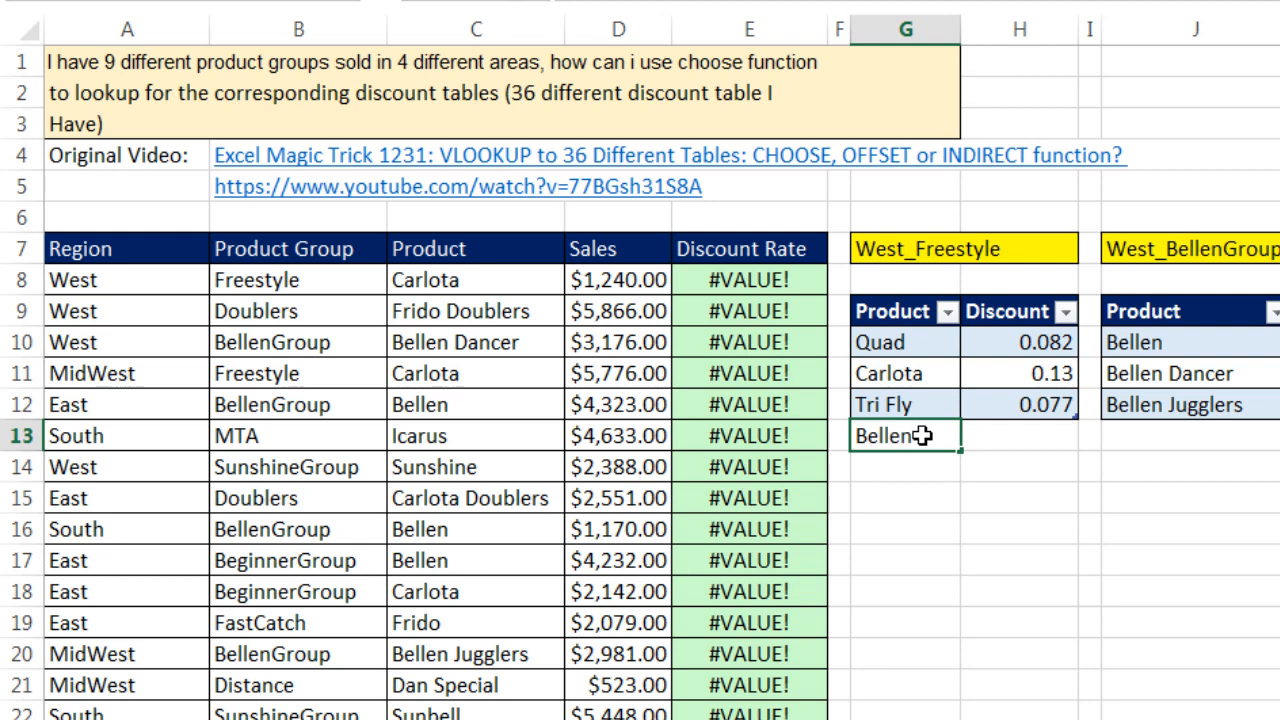
{"action": "key", "text": "Tab"}
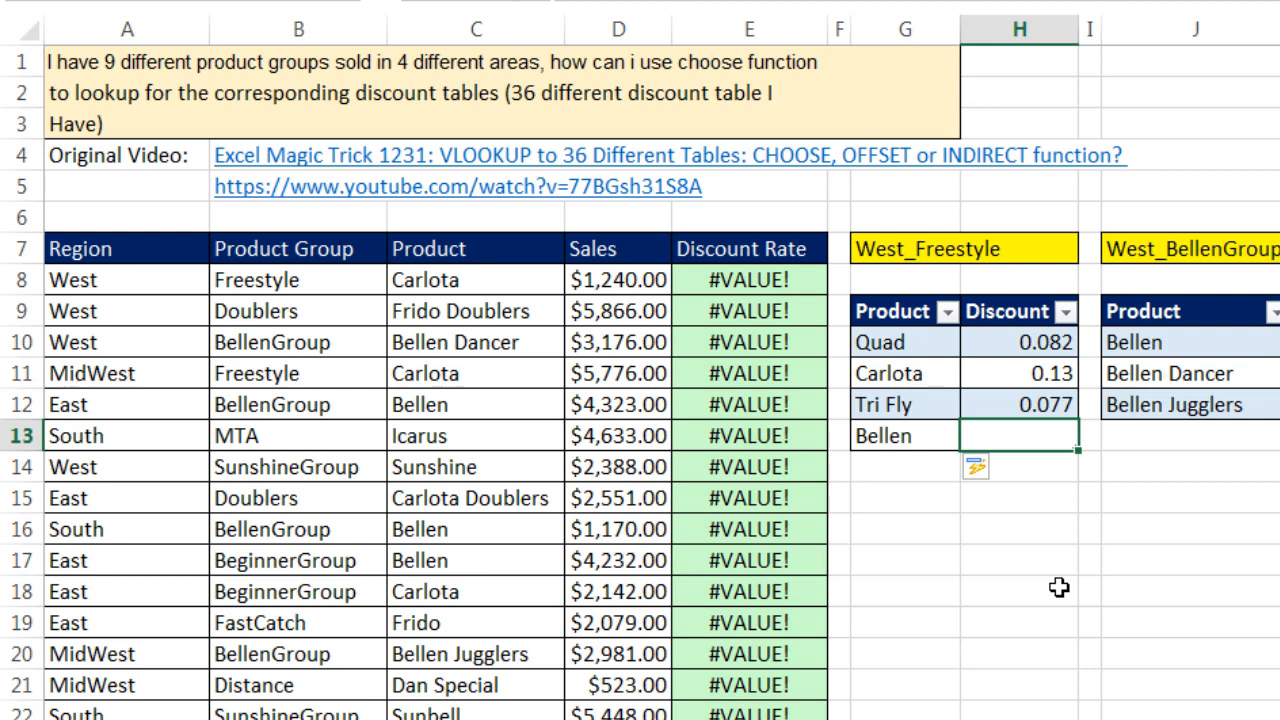
{"action": "type", "text": ".052"}
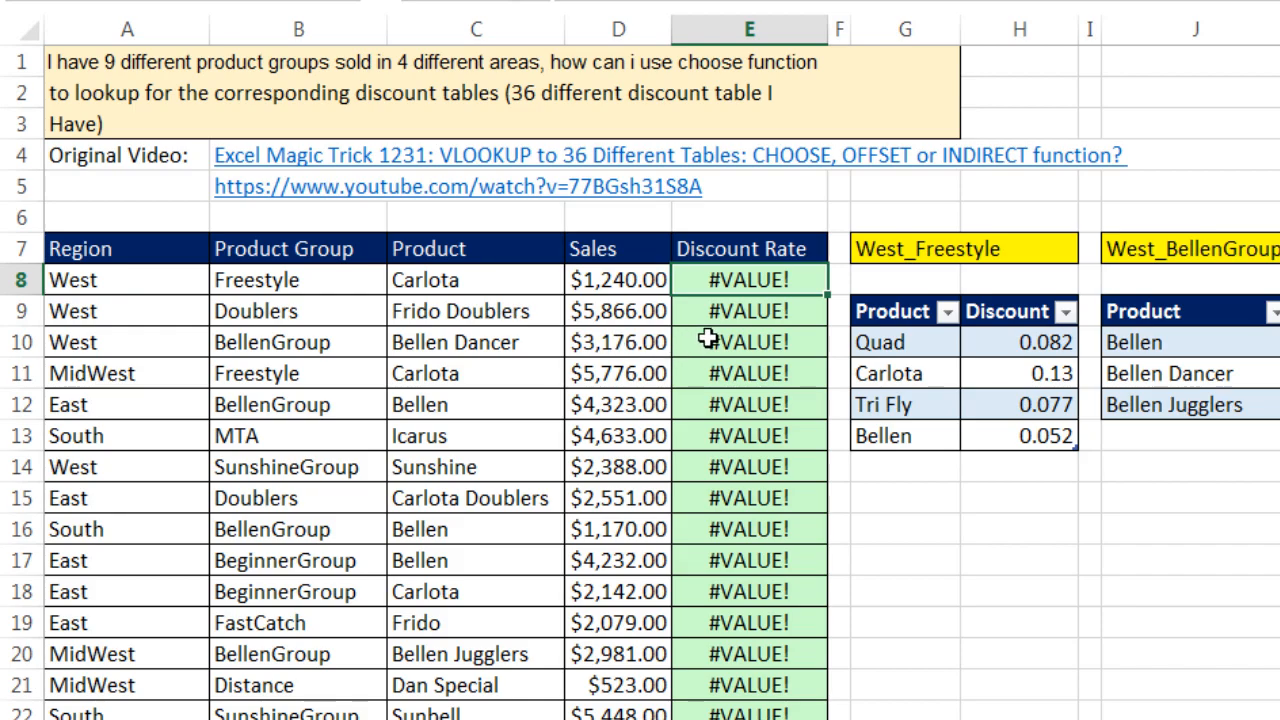
{"action": "type", "text": "=INDIRECT(A10&\"_\"&B10)"}
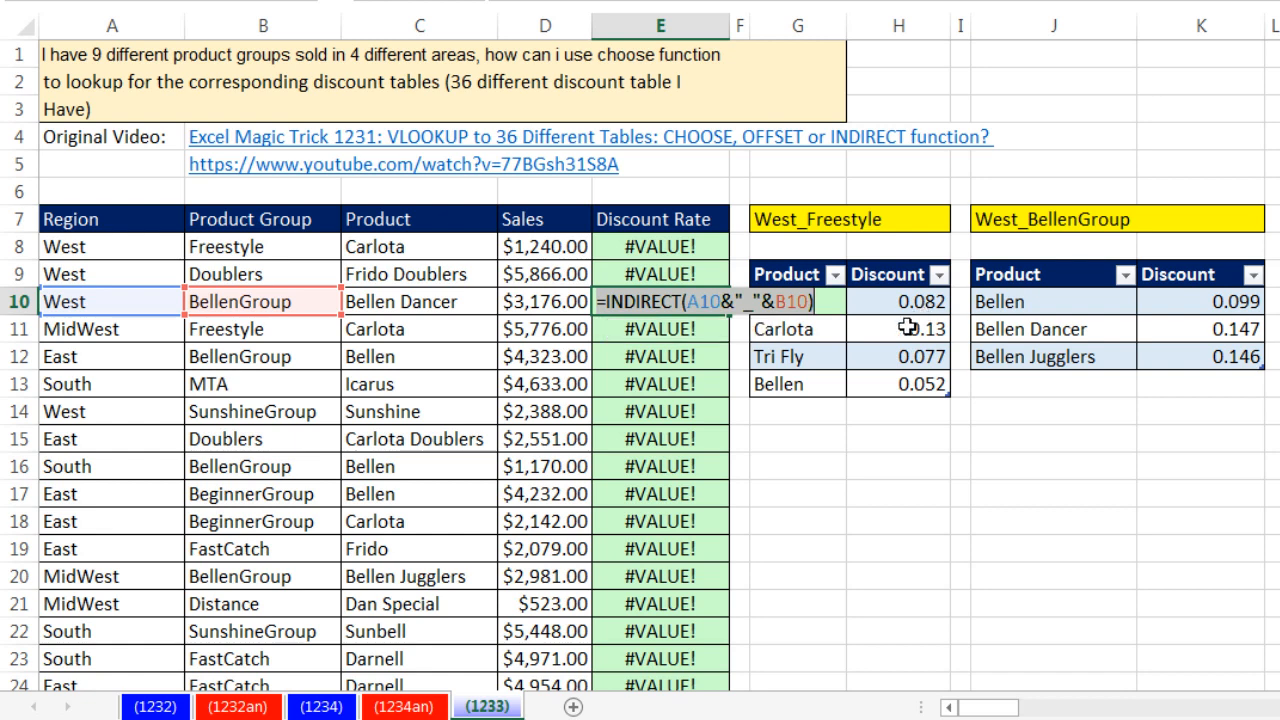
{"action": "key", "text": "F9"}
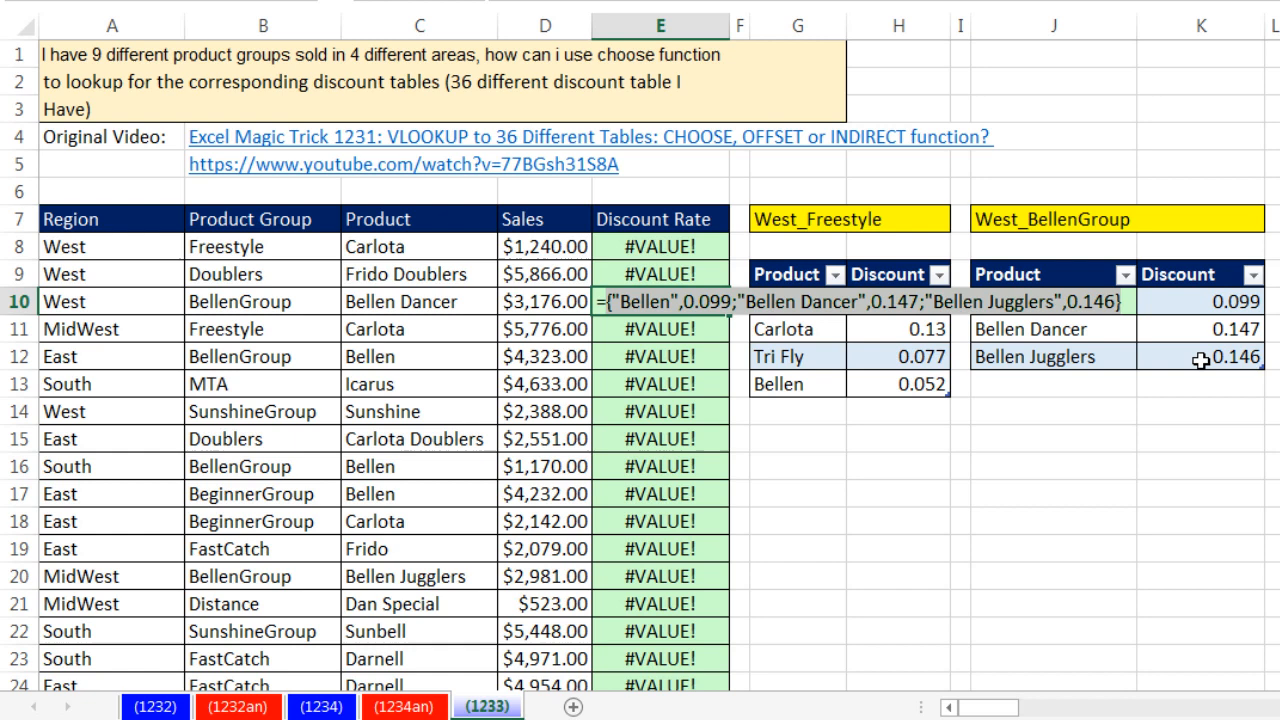
{"action": "mouse_move", "coordinate": [807, 331]}
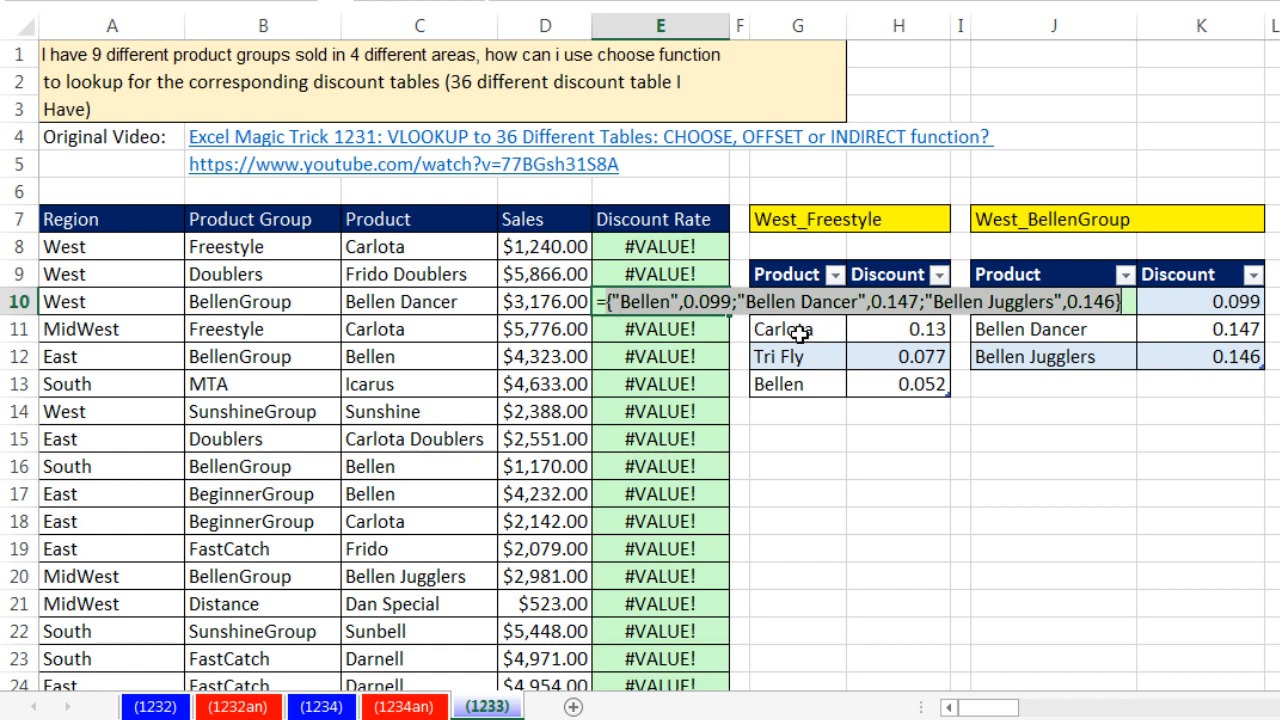
{"action": "mouse_move", "coordinate": [505, 301]}
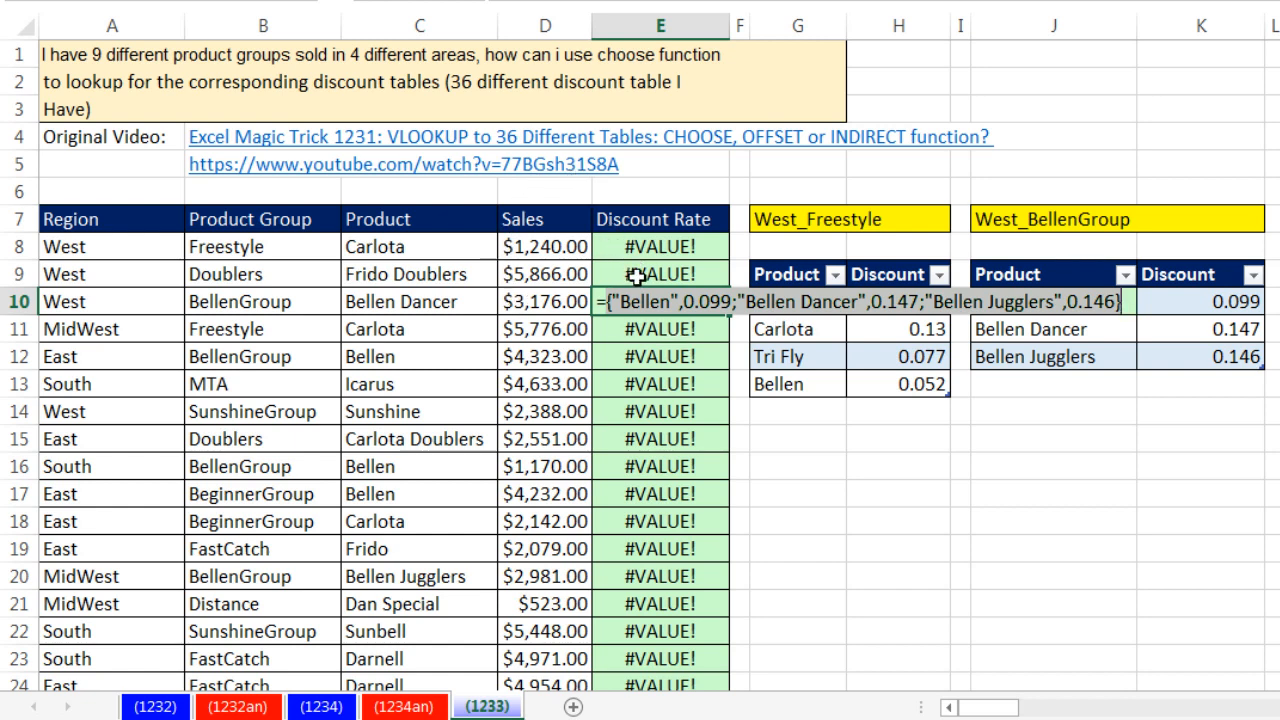
{"action": "mouse_move", "coordinate": [817, 420]}
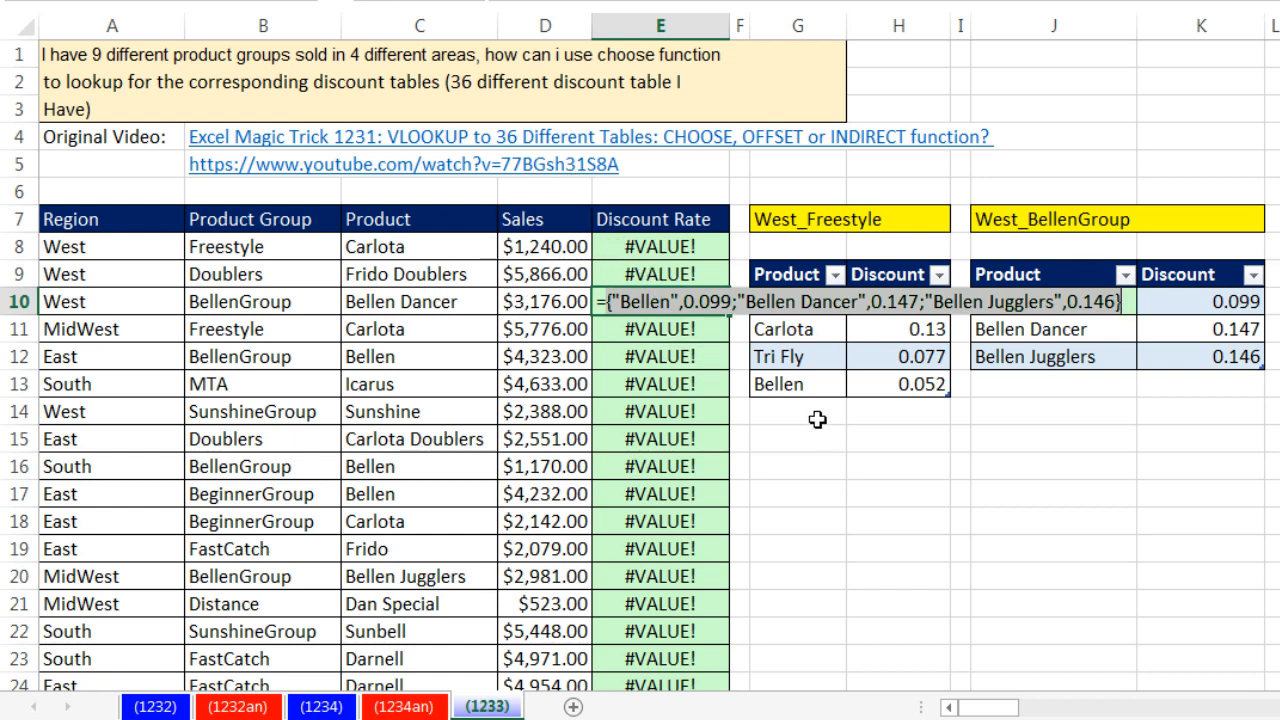
{"action": "key", "text": "Escape"}
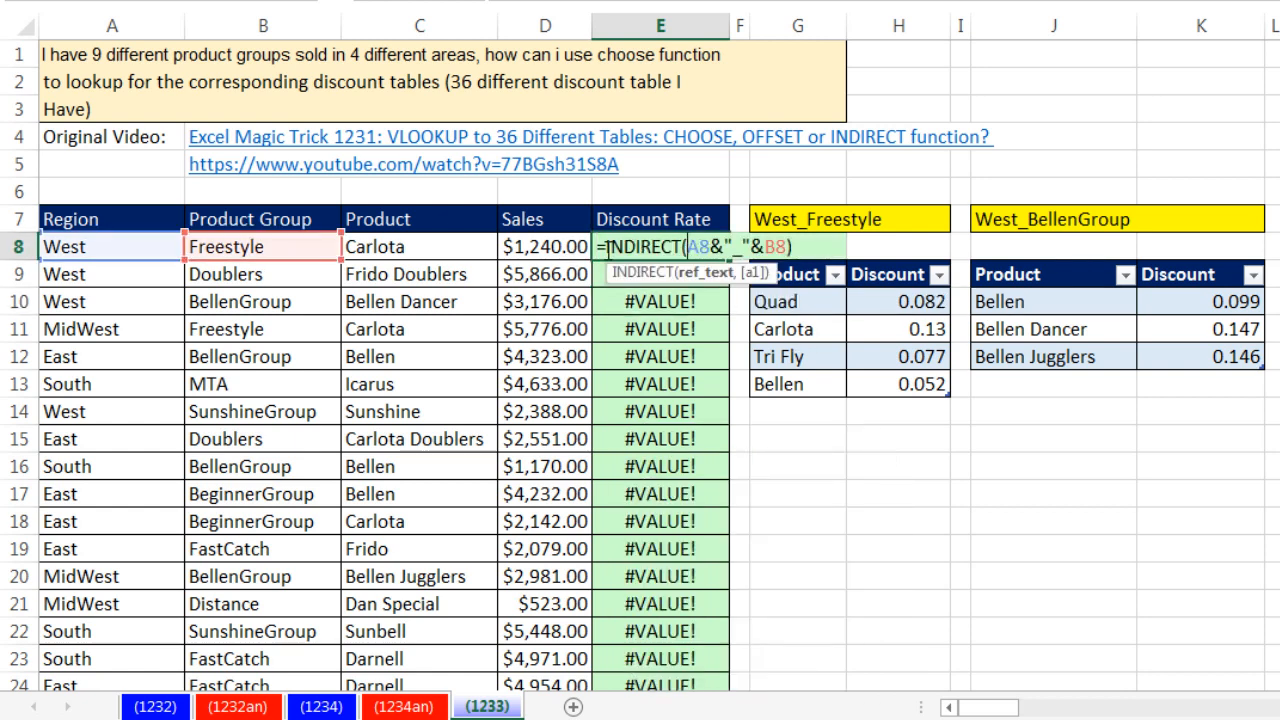
Change E8 to =VLOOKUP(C8,INDIRECT(A8&"_"&B8),2,0) across the Discount Rate column
{"action": "type", "text": "v"}
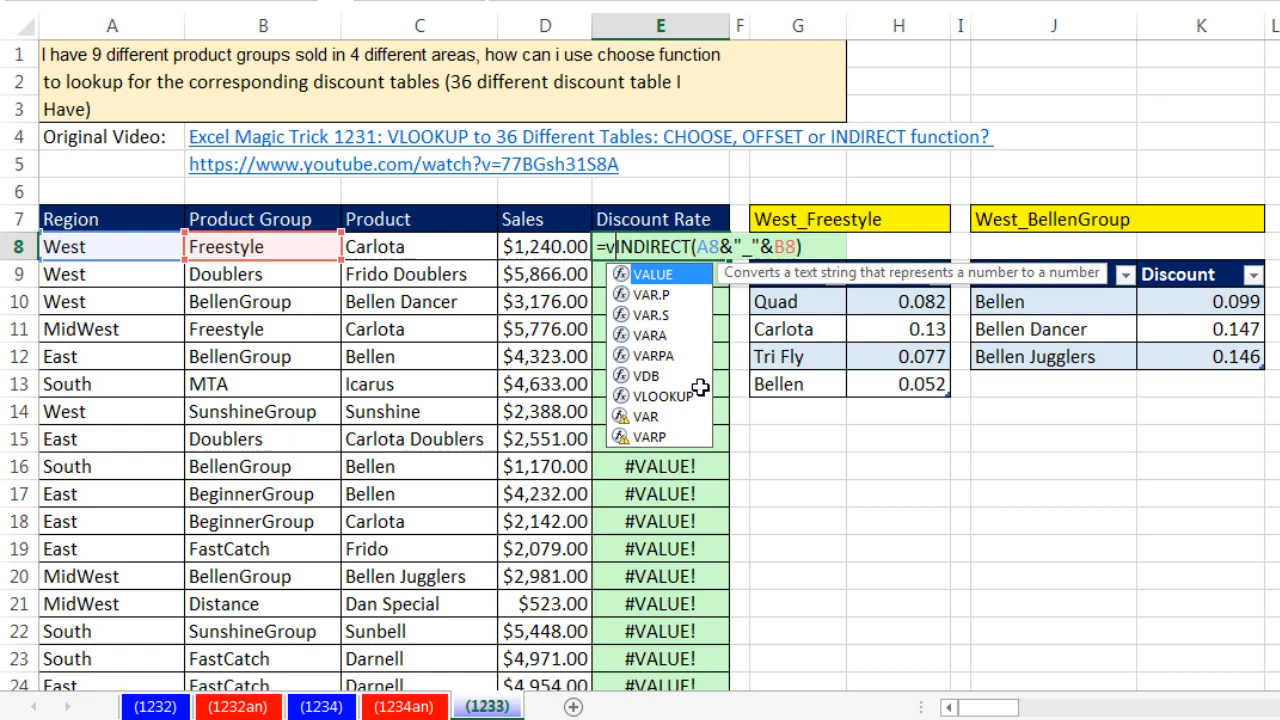
{"action": "type", "text": "VLOOKUP("}
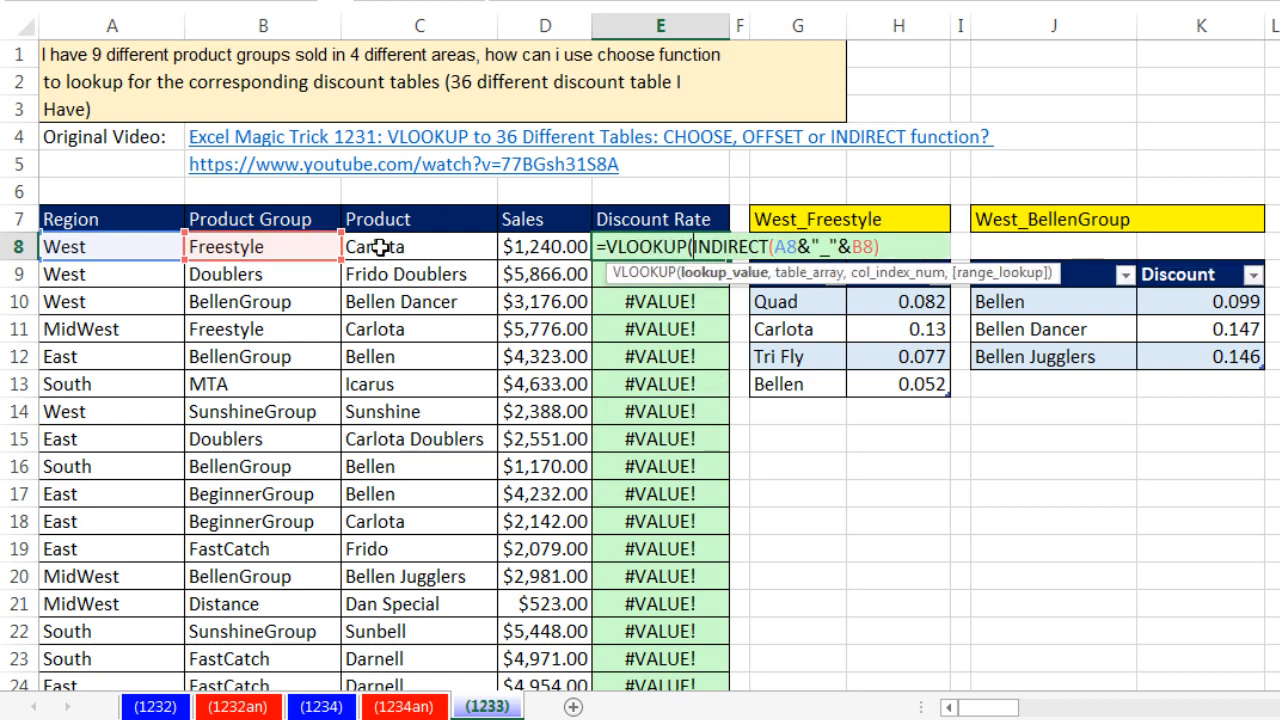
{"action": "left_click", "coordinate": [418, 246]}
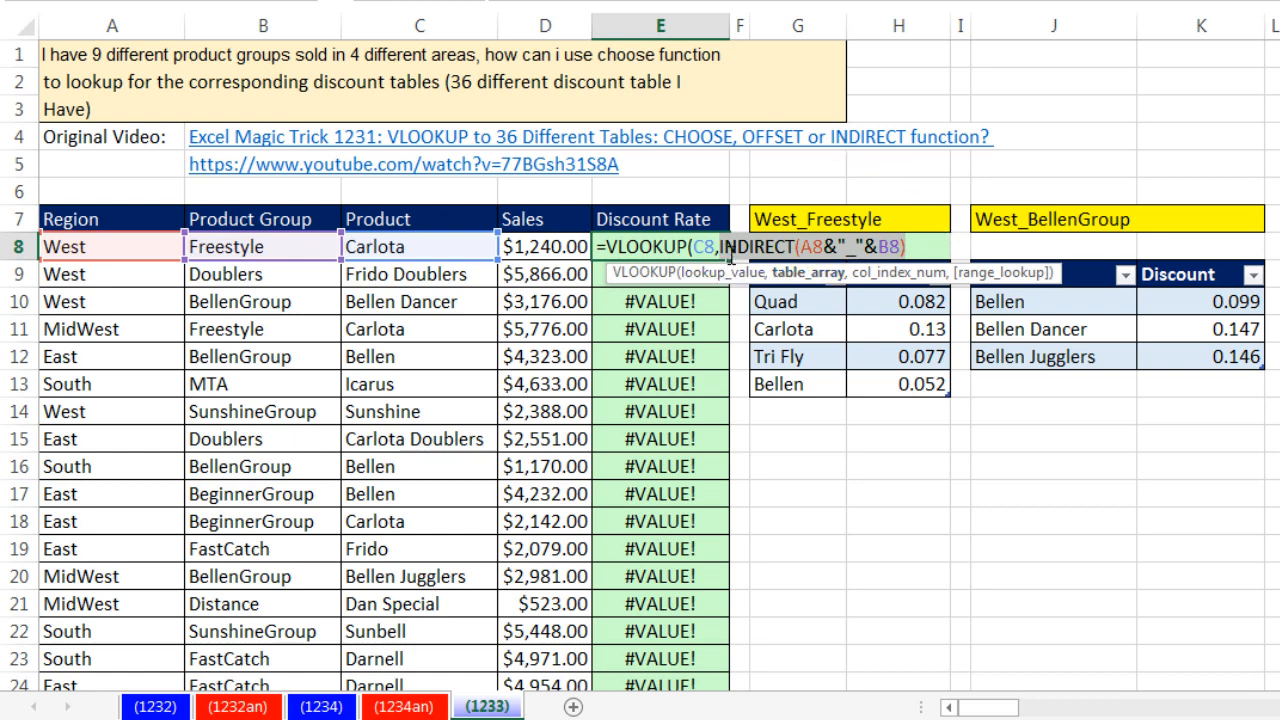
{"action": "mouse_move", "coordinate": [865, 247]}
{"action": "type", "text": ","}
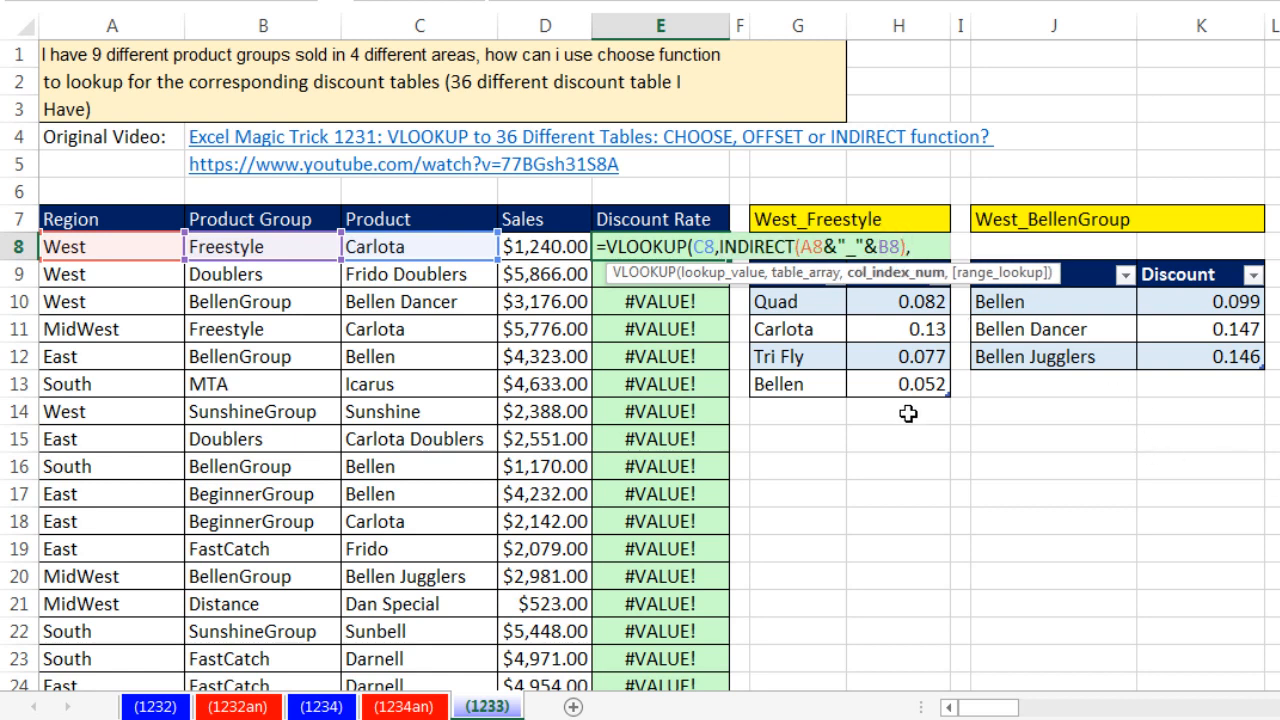
{"action": "type", "text": "2"}
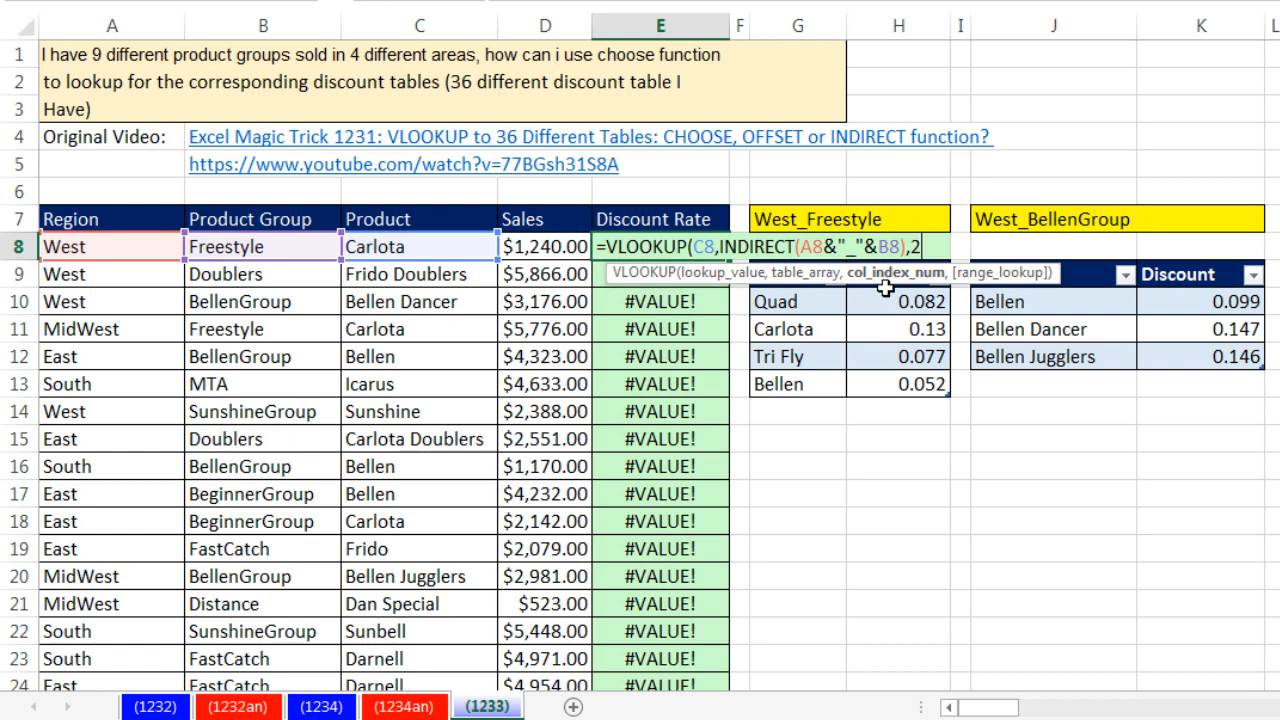
{"action": "type", "text": ","}
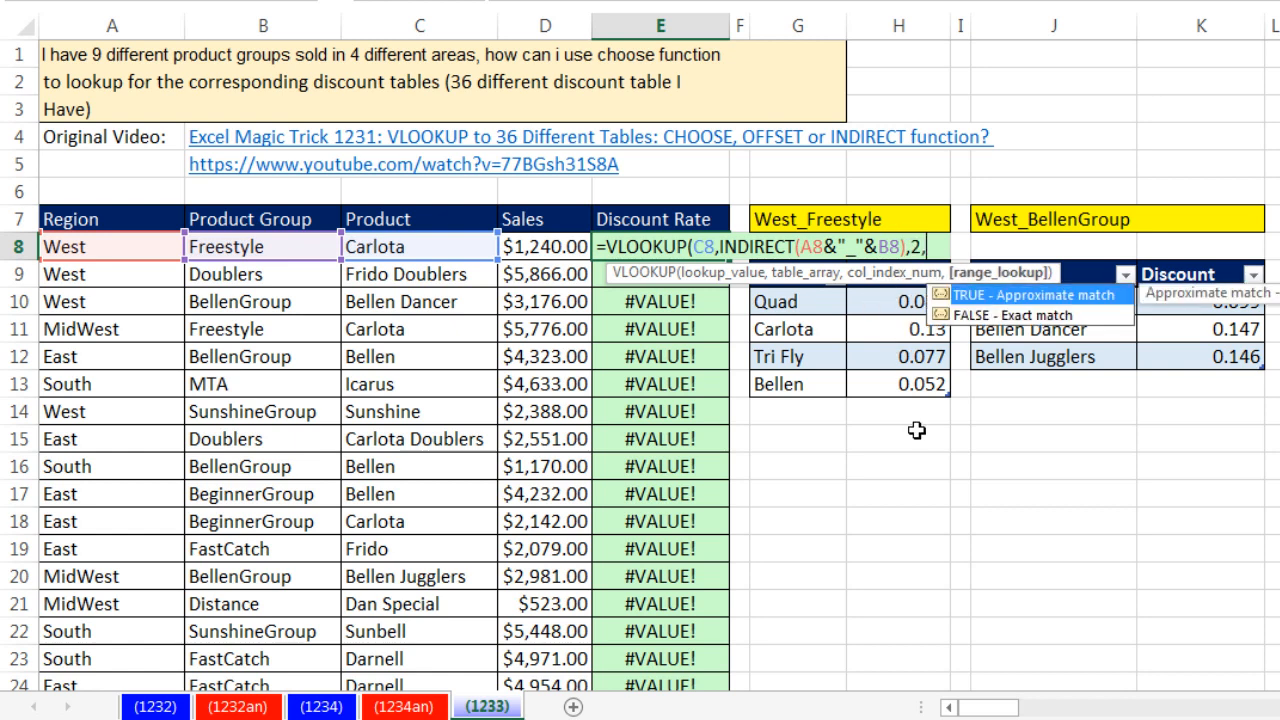
{"action": "type", "text": "0)"}
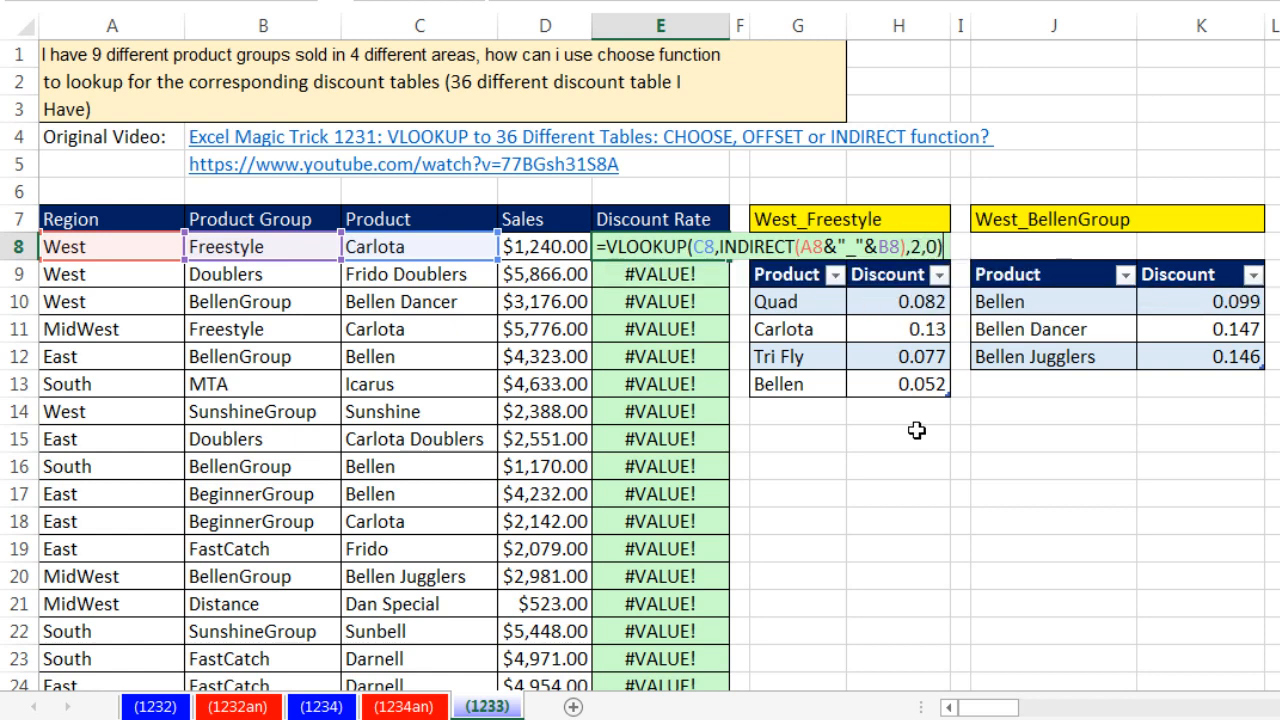
{"action": "key", "text": "Enter"}
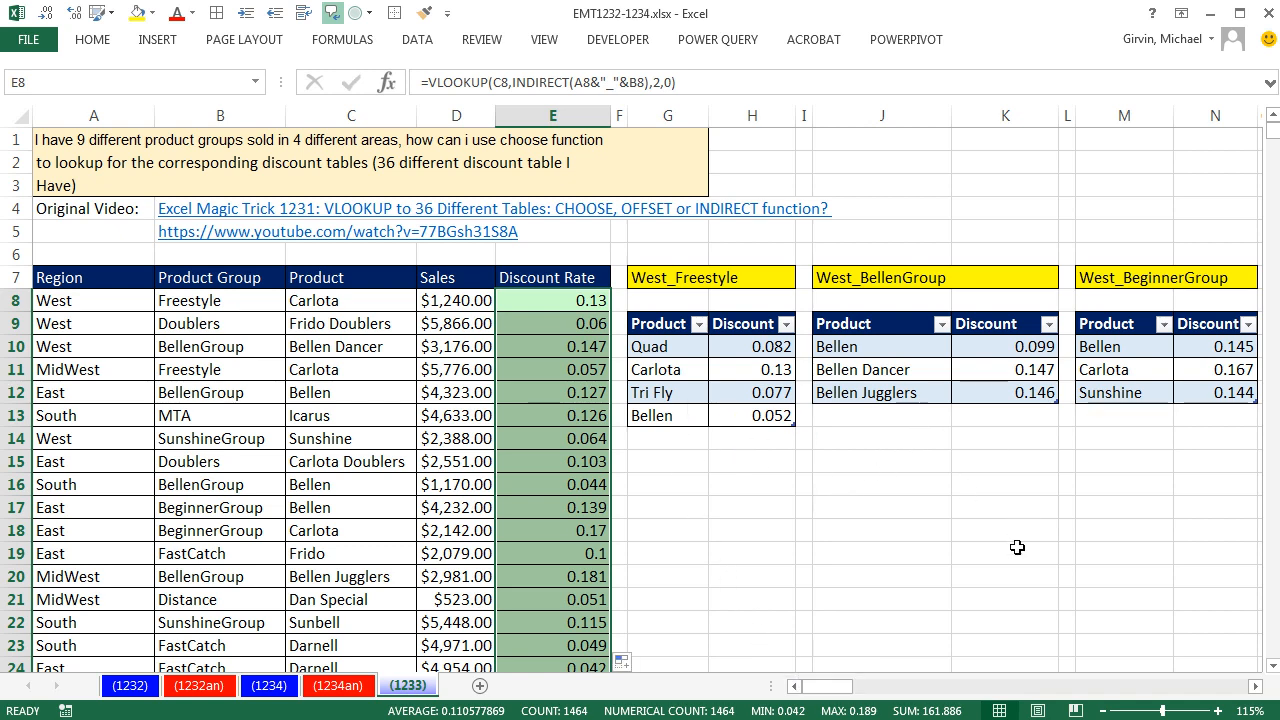
{"action": "mouse_move", "coordinate": [758, 431]}
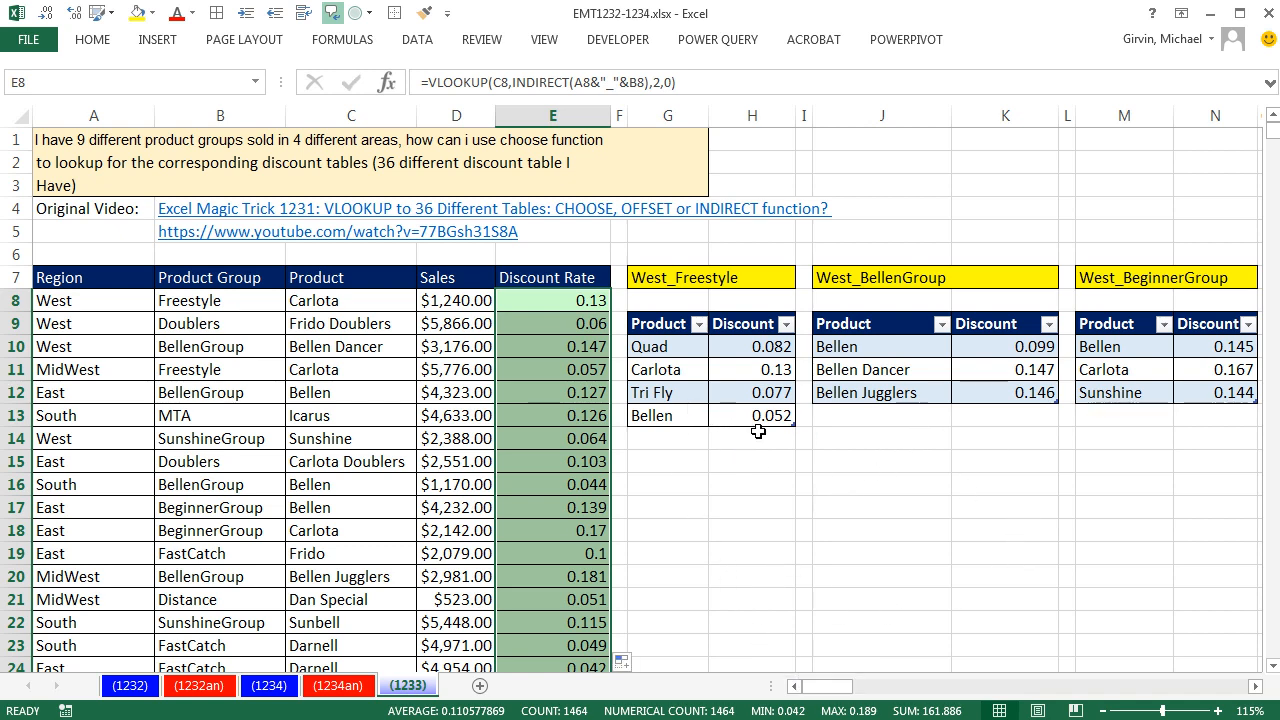
{"action": "mouse_move", "coordinate": [801, 434]}
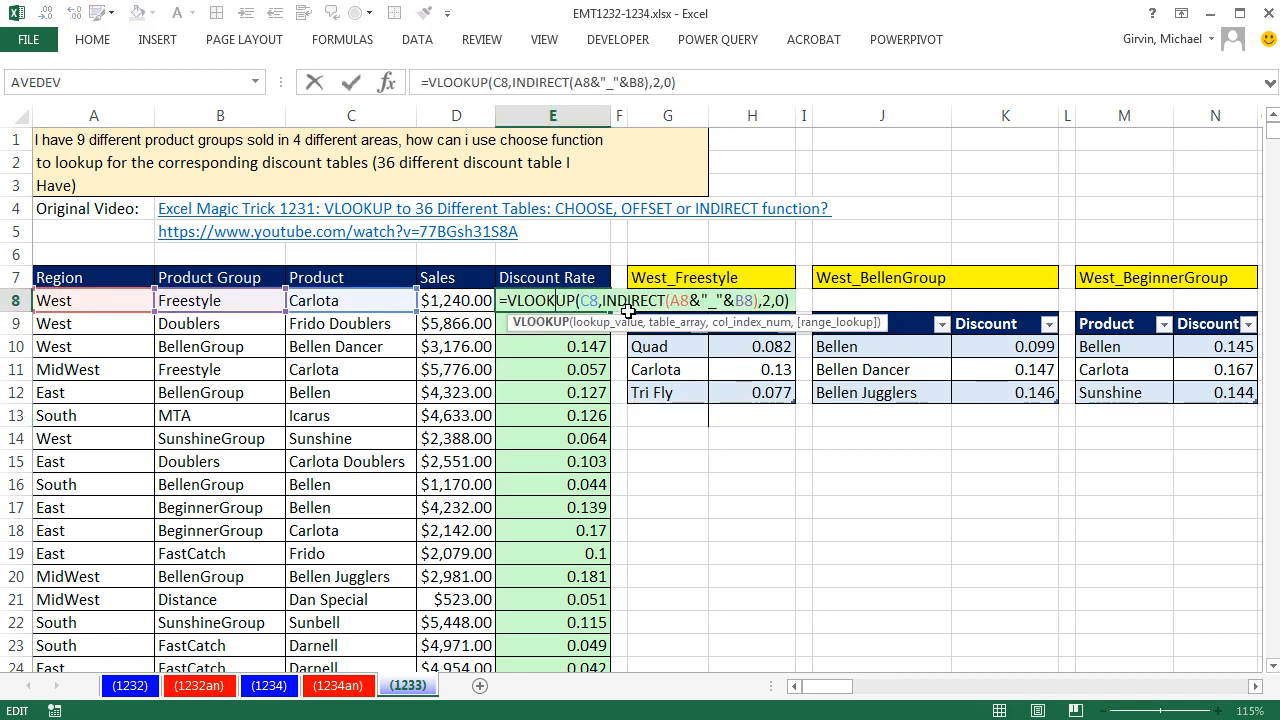
{"action": "mouse_move", "coordinate": [660, 331]}
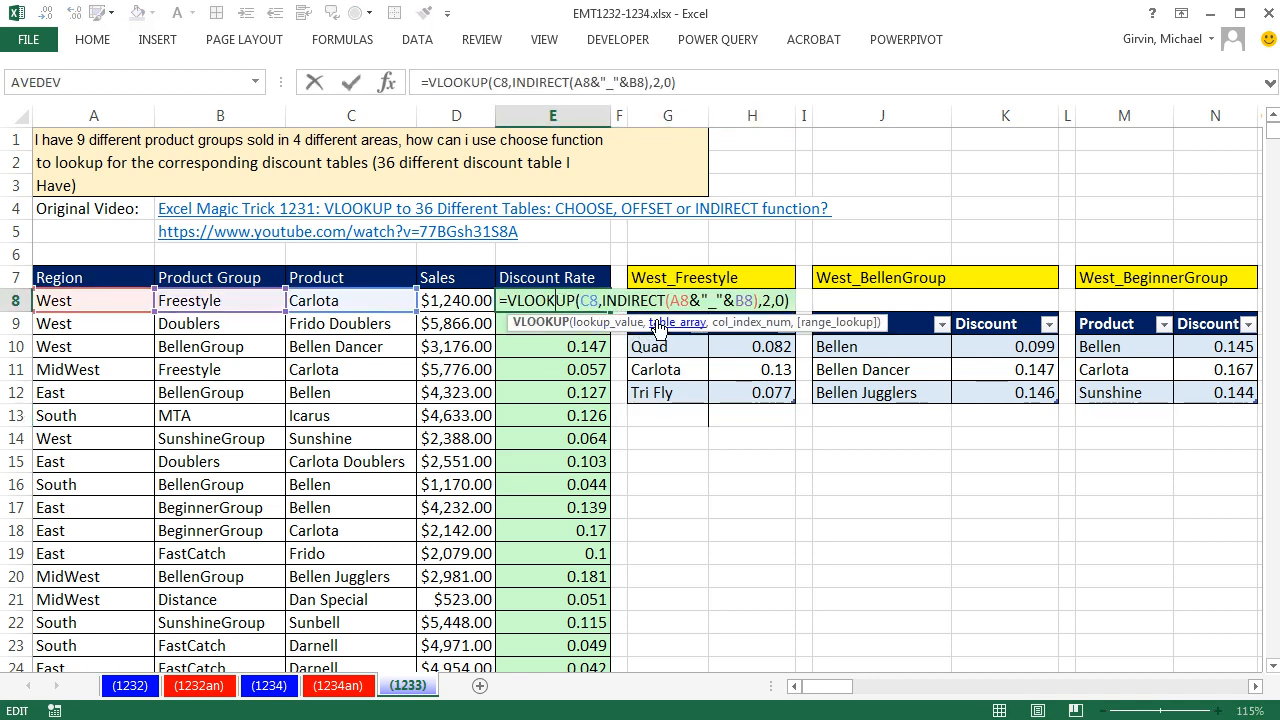
Evaluate E8's INDIRECT to confirm only Quad, Carlota and Tri Fly remain, then reopen E8
{"action": "key", "text": "F9"}
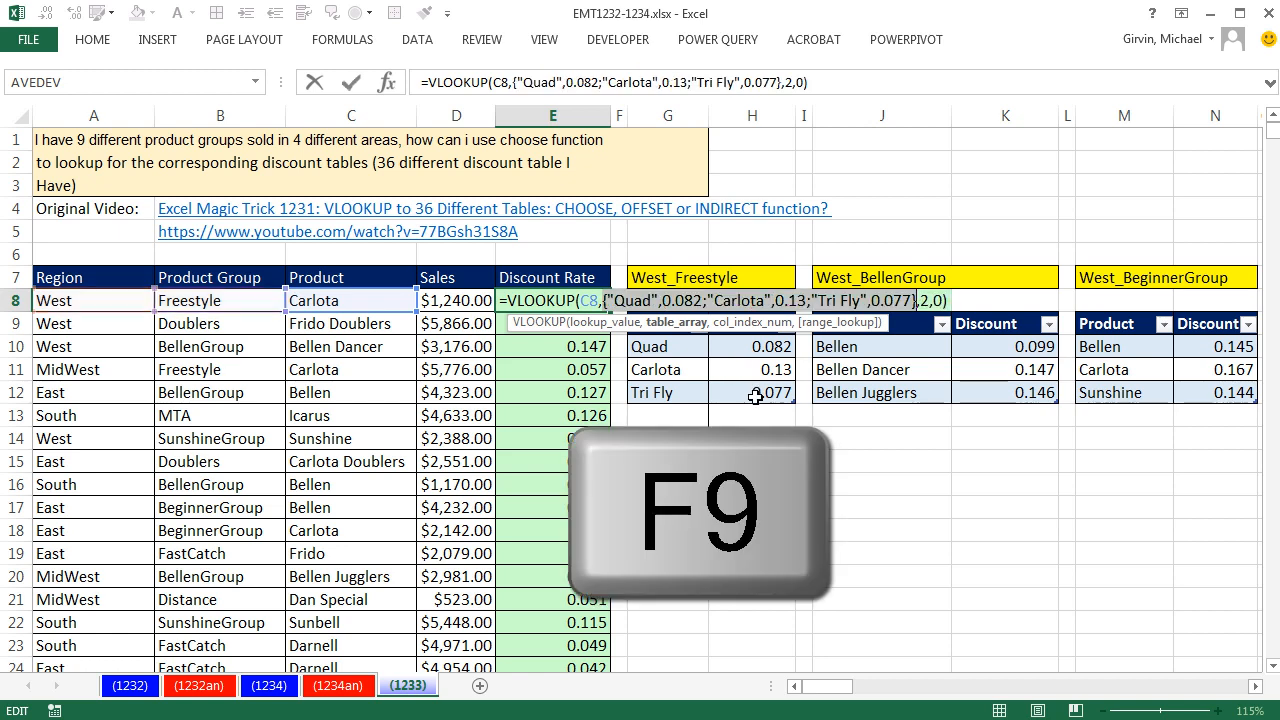
{"action": "key", "text": "F9"}
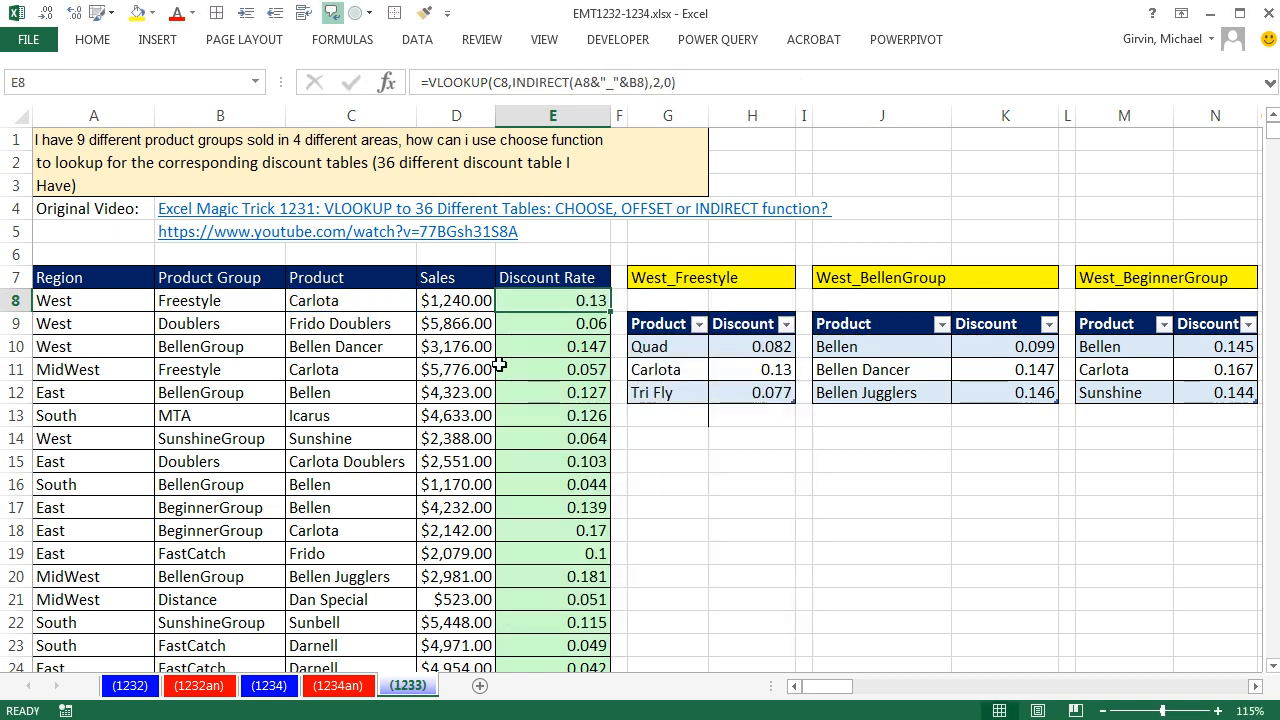
{"action": "double_click", "coordinate": [553, 300]}
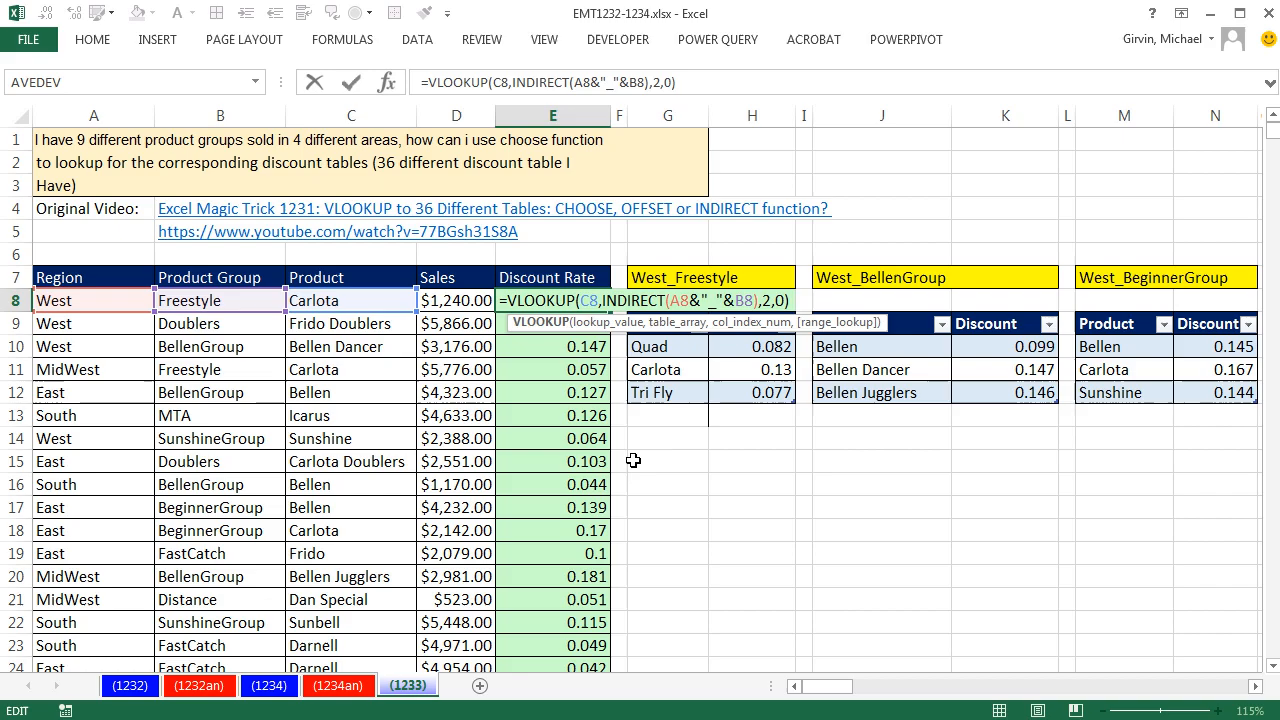